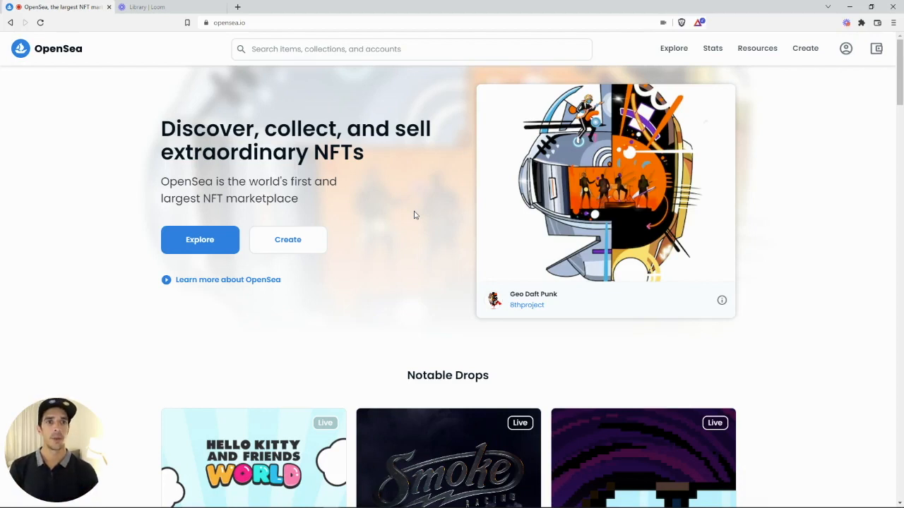
# - Reach Brave's extension management page from the toolbar Extensions menu
pyautogui.click(844, 48)
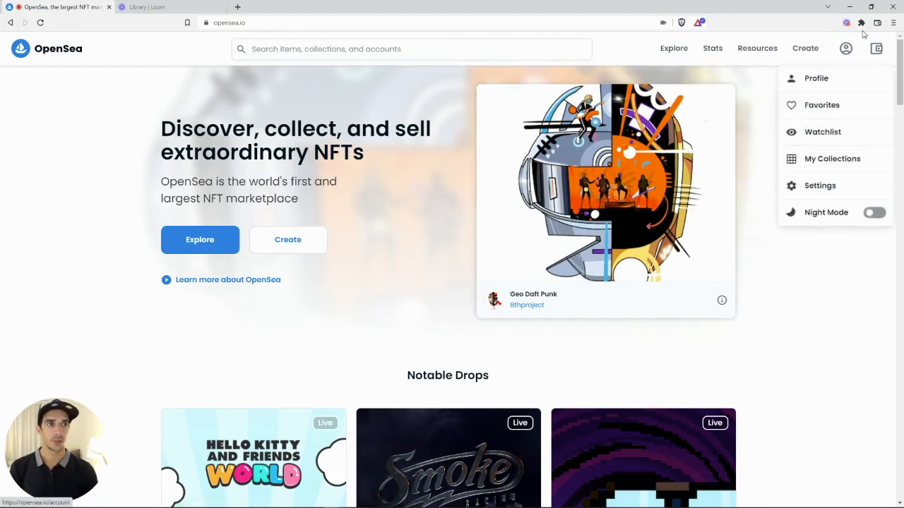
pyautogui.click(861, 23)
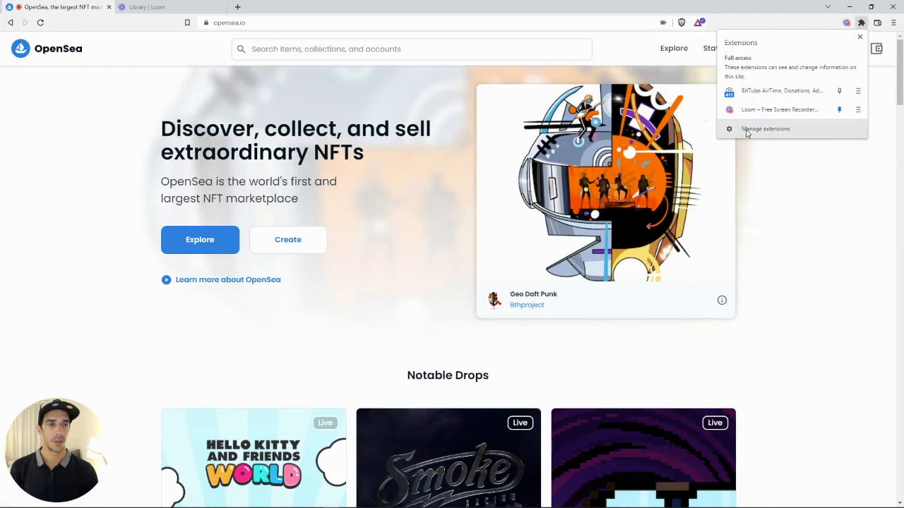
pyautogui.click(765, 129)
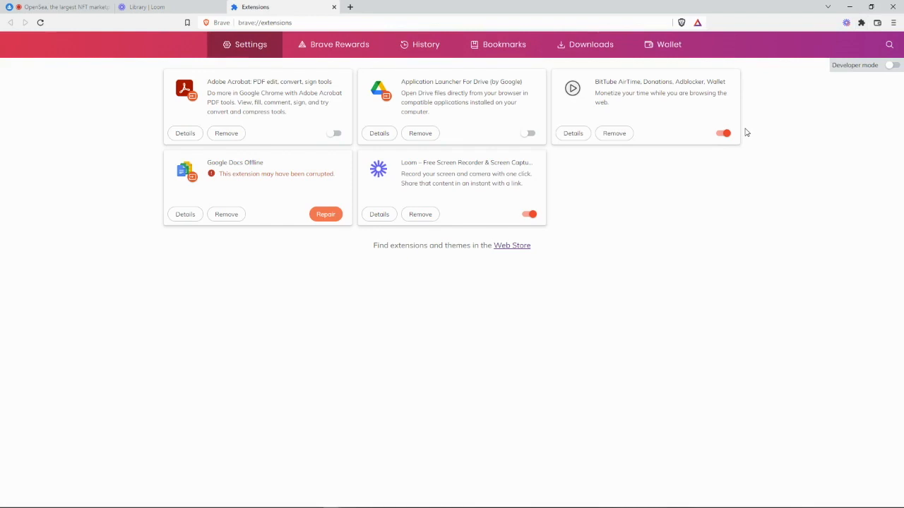
pyautogui.moveTo(564, 237)
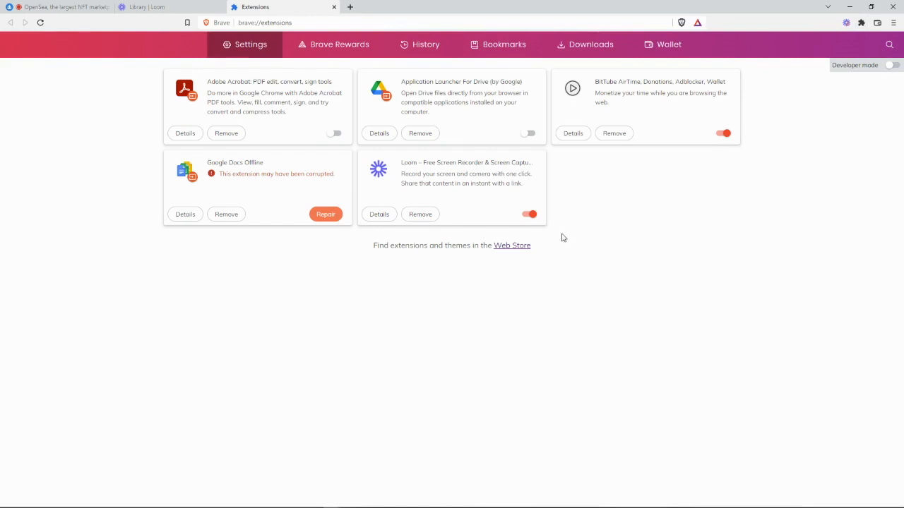
# - Go to the Chrome Web Store and search 'me' to find the MetaMask listing
pyautogui.click(511, 246)
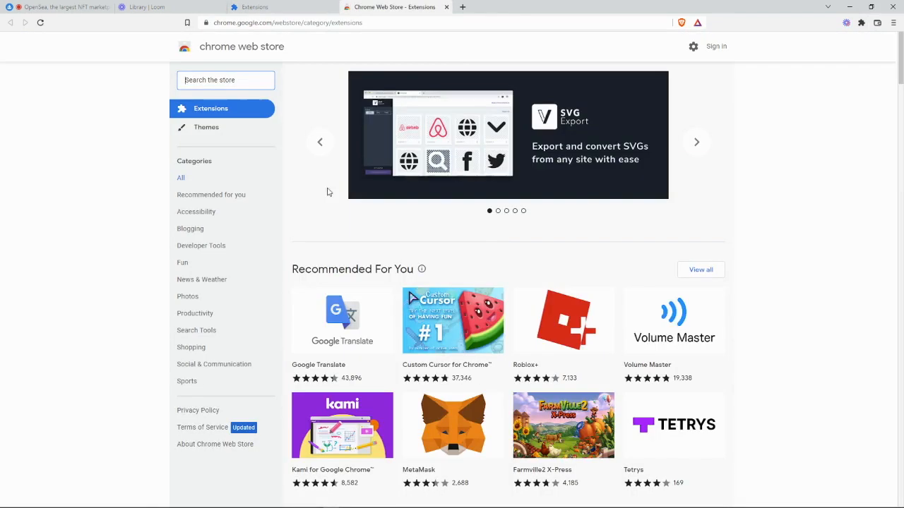
pyautogui.write('me')
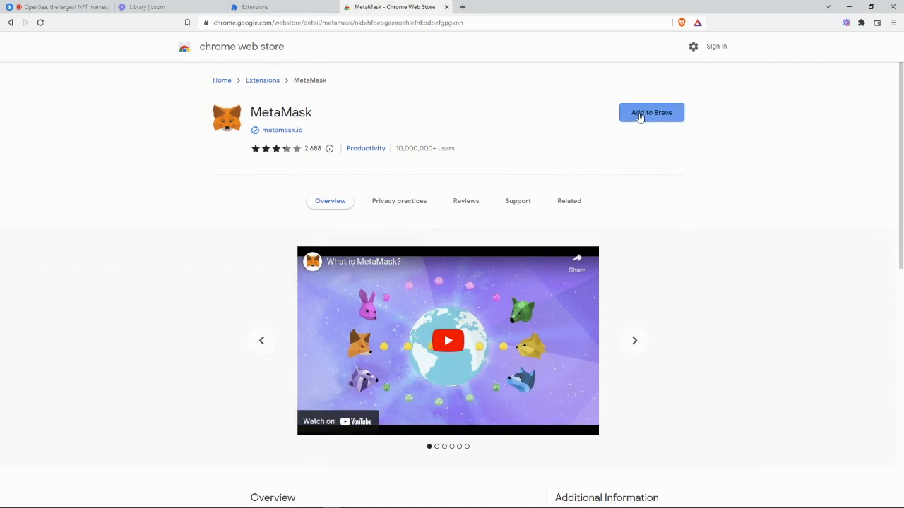
# - Add MetaMask to Brave, begin onboarding and choose to create a brand-new wallet
pyautogui.click(652, 113)
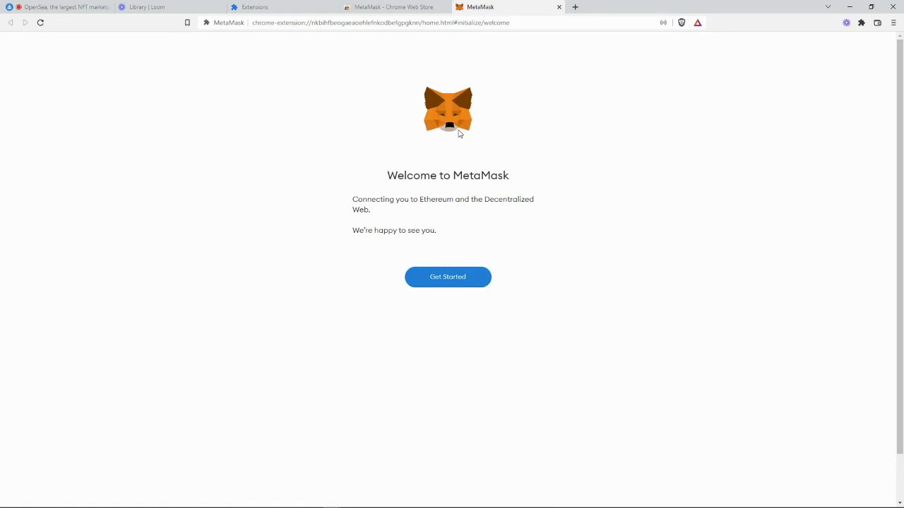
pyautogui.click(448, 275)
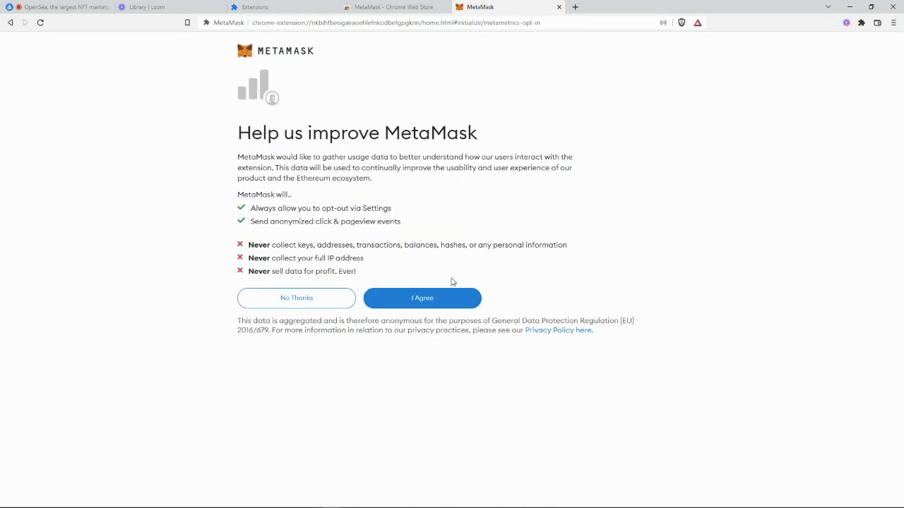
pyautogui.moveTo(440, 278)
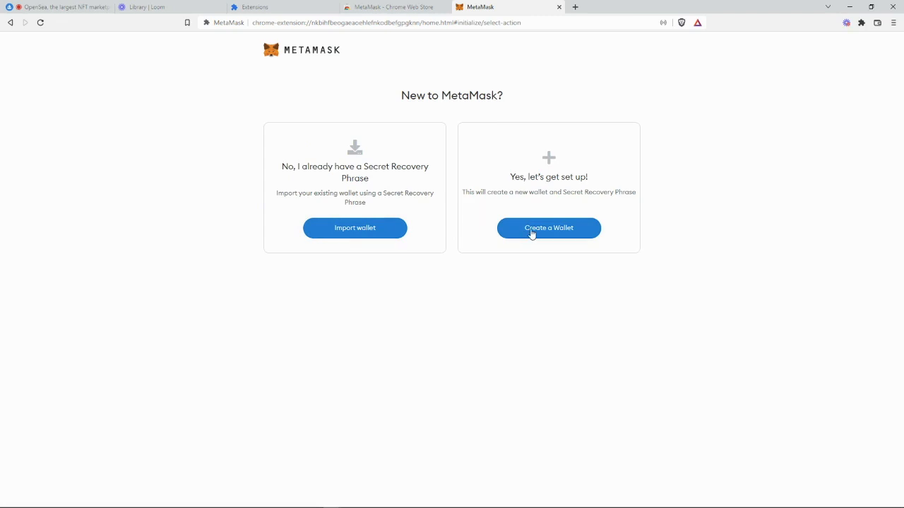
pyautogui.click(548, 227)
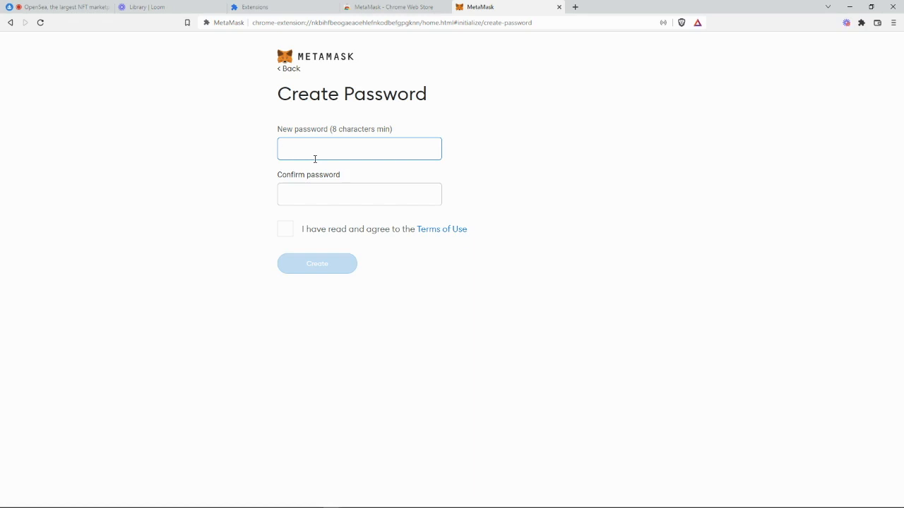
# - Enter and confirm the wallet password, fix the mismatch, accept the Terms of Use and create
pyautogui.click(359, 148)
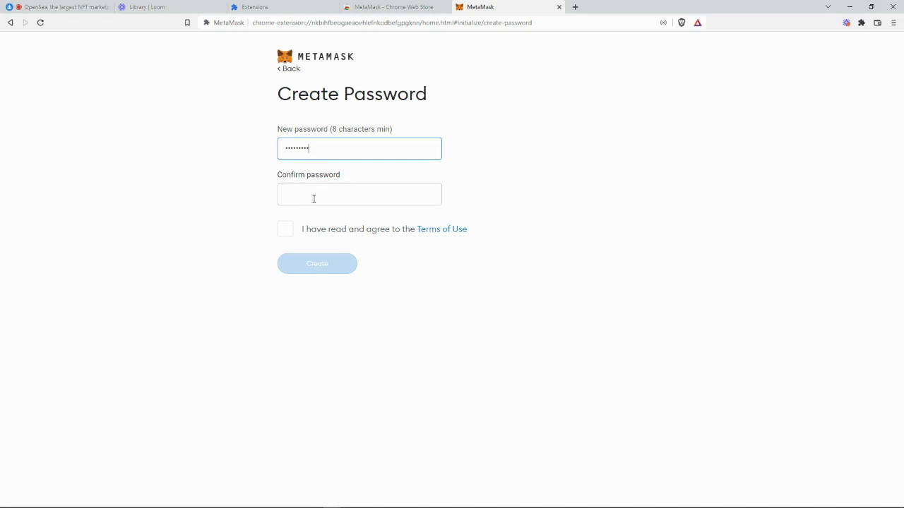
pyautogui.write('•••••')
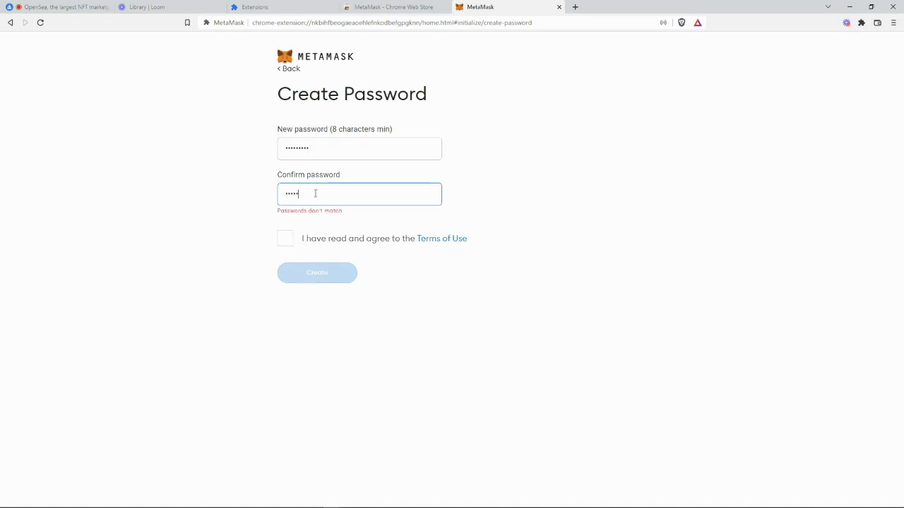
pyautogui.write('•••••')
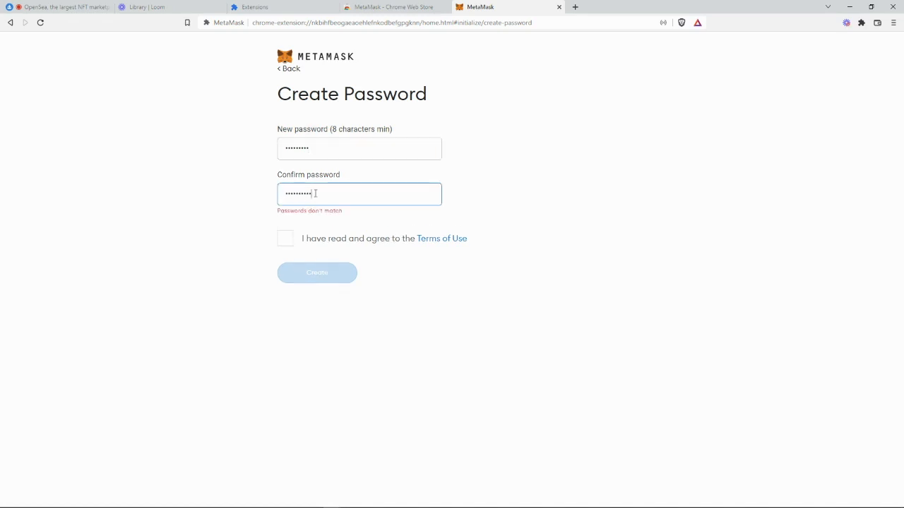
pyautogui.tripleClick(358, 195)
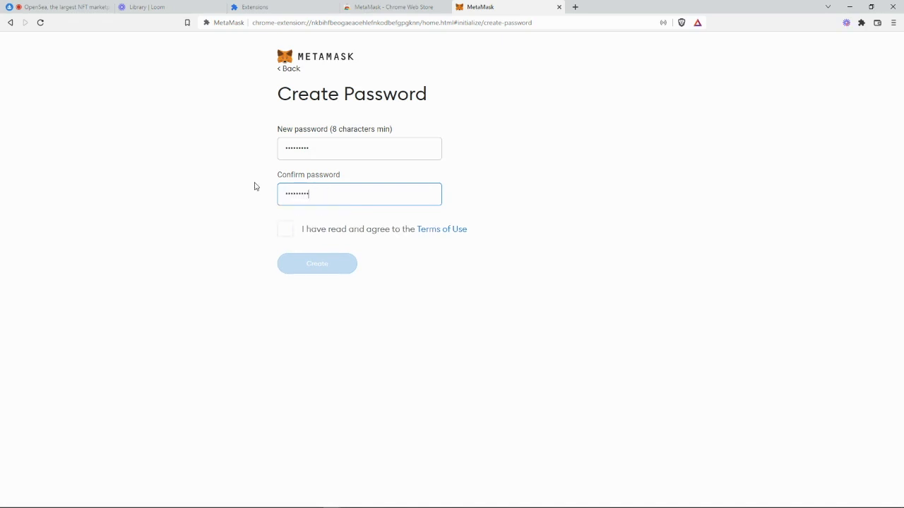
pyautogui.click(285, 229)
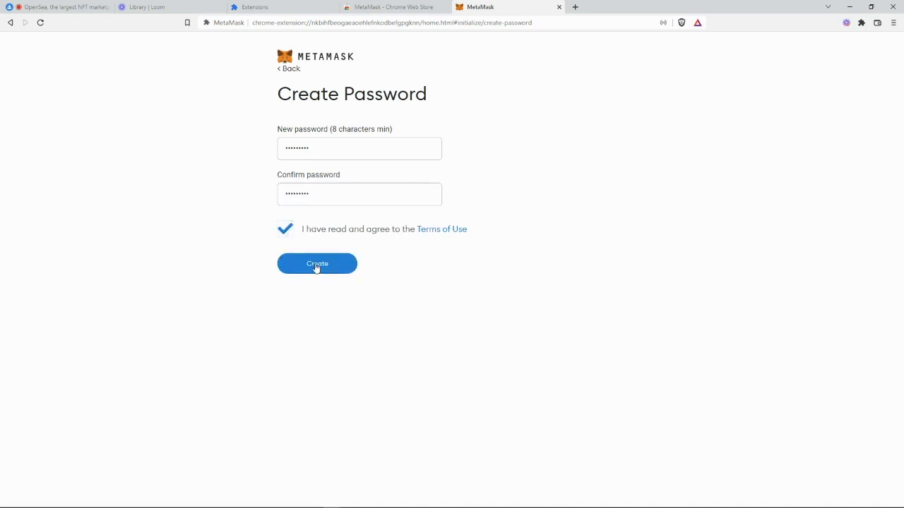
pyautogui.click(316, 264)
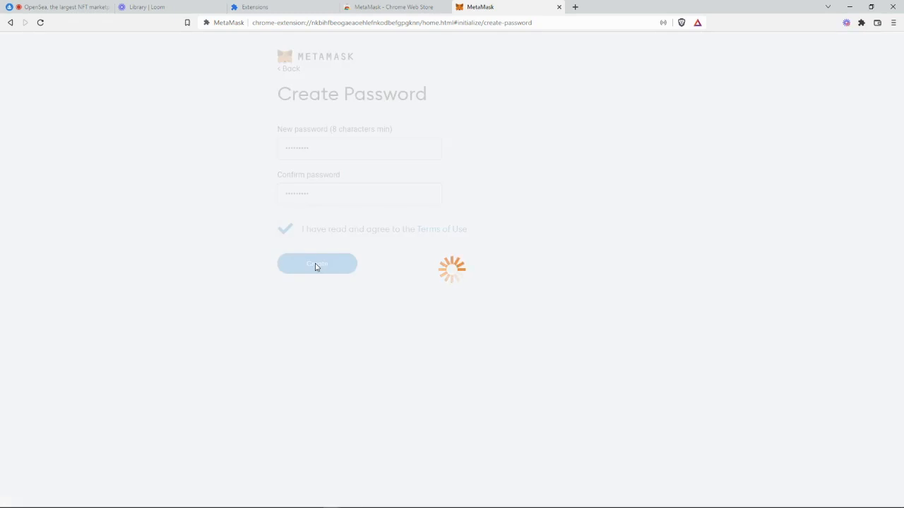
# - Continue past the Secure your wallet video to the Secret Recovery Phrase page
pyautogui.click(317, 264)
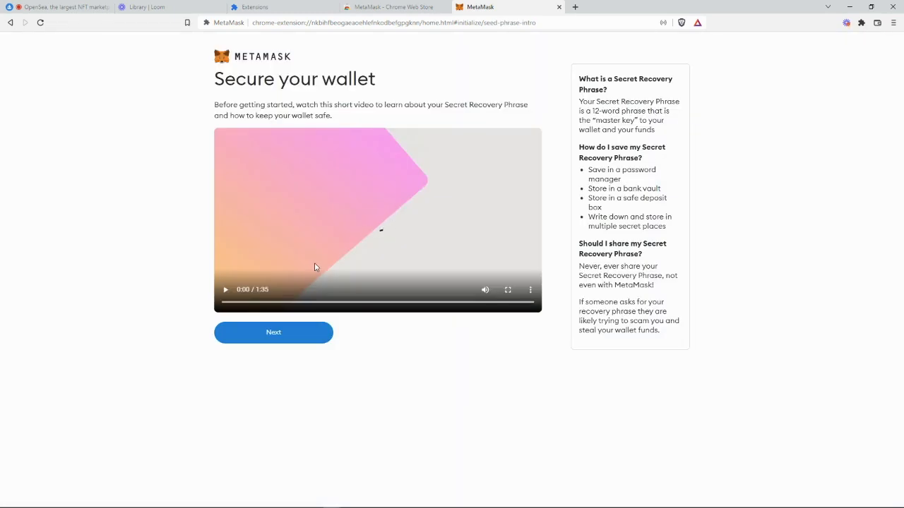
pyautogui.moveTo(308, 152)
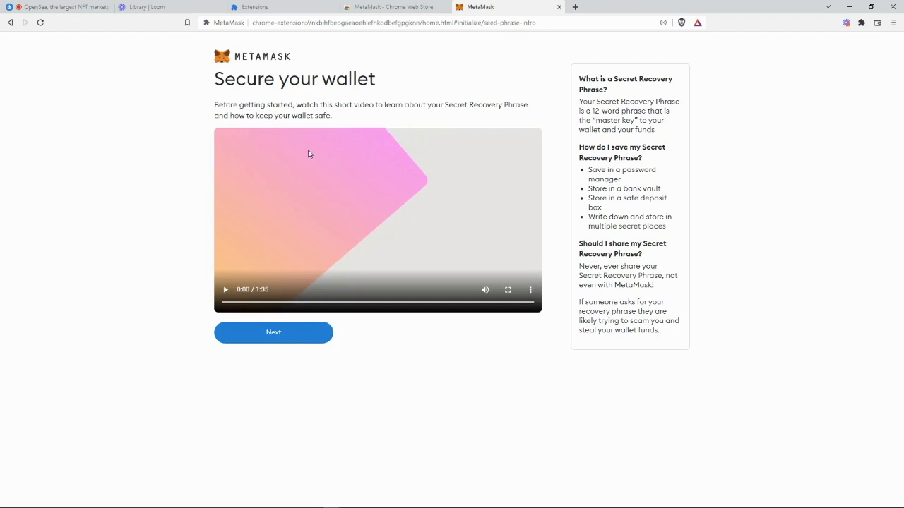
pyautogui.moveTo(217, 113)
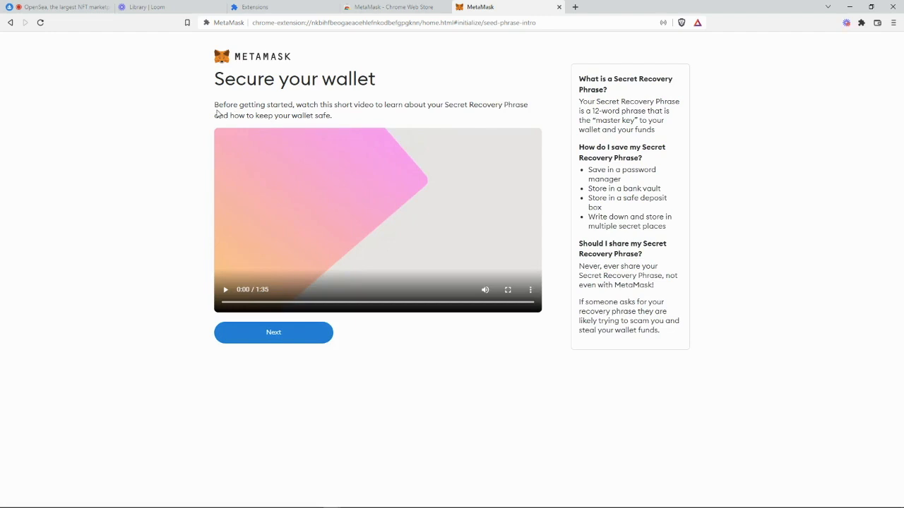
pyautogui.moveTo(281, 178)
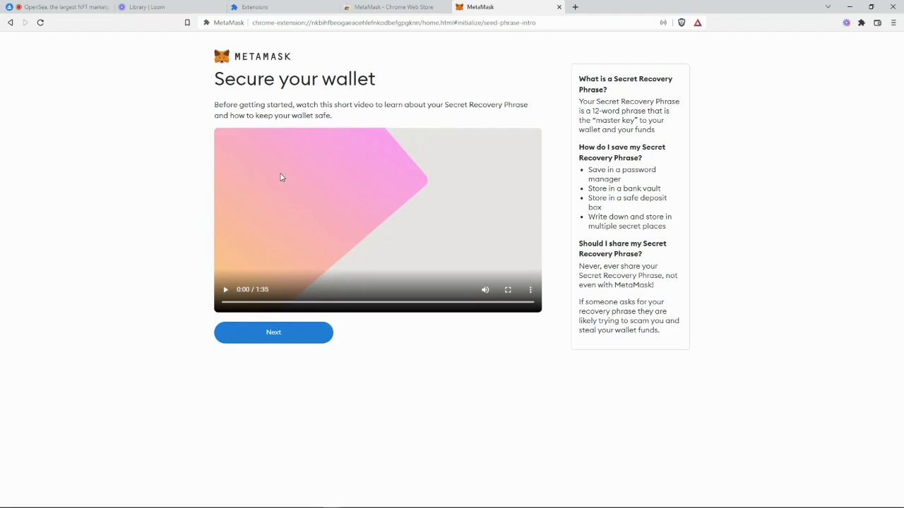
pyautogui.moveTo(625, 182)
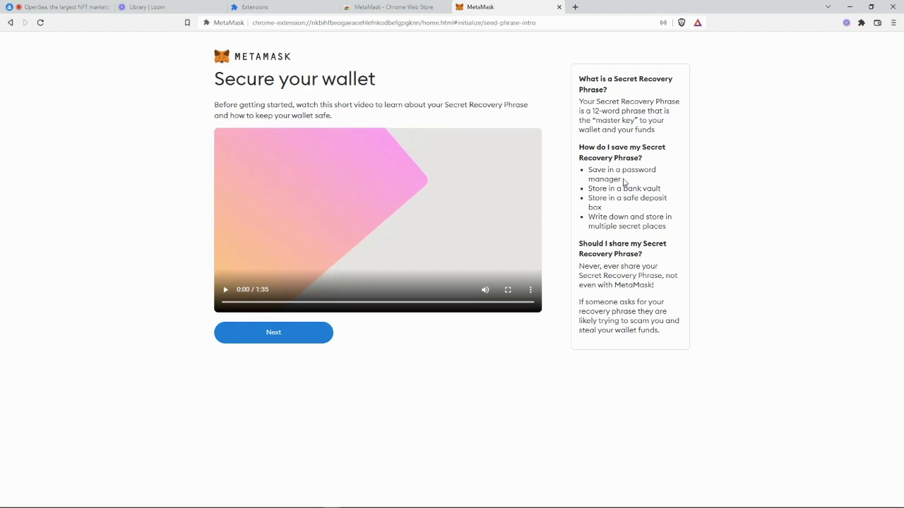
pyautogui.doubleClick(621, 174)
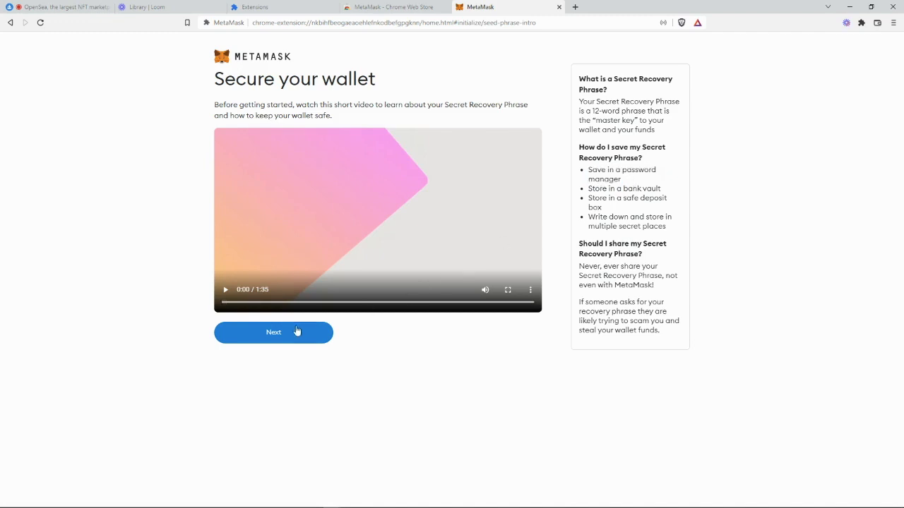
pyautogui.click(274, 332)
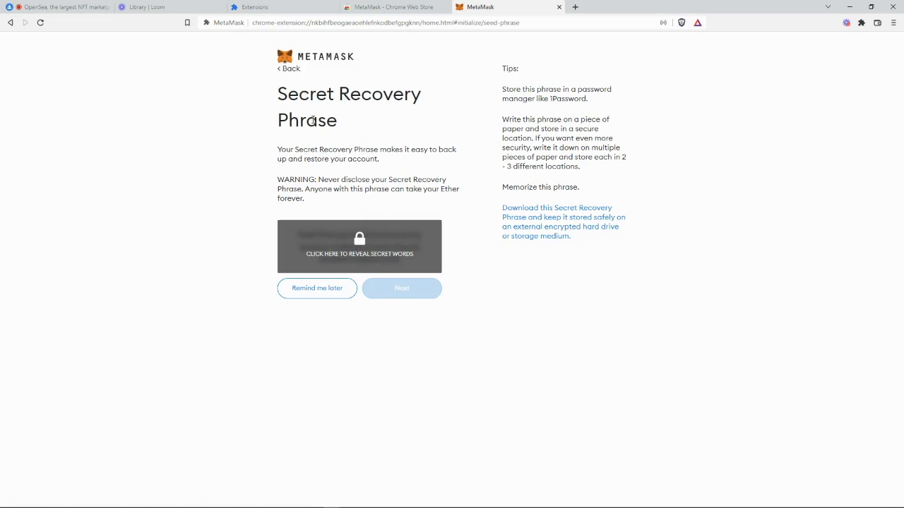
pyautogui.moveTo(321, 187)
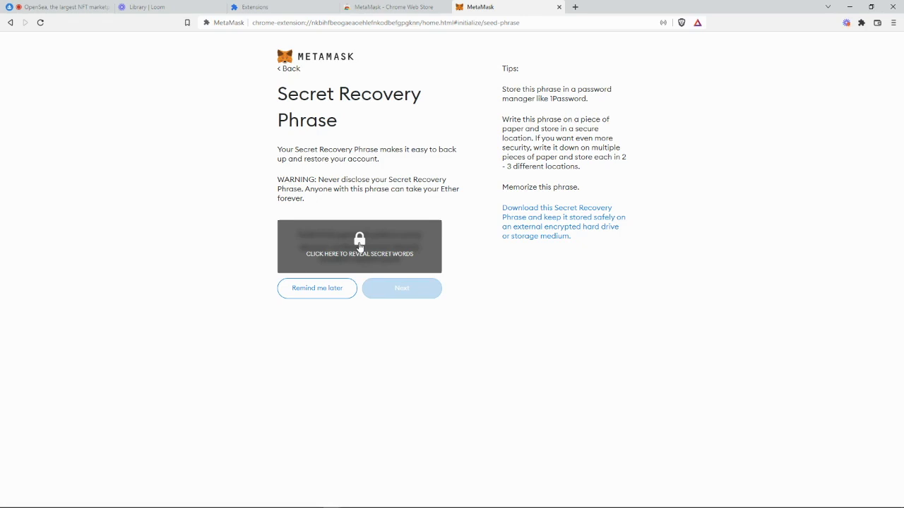
pyautogui.moveTo(404, 295)
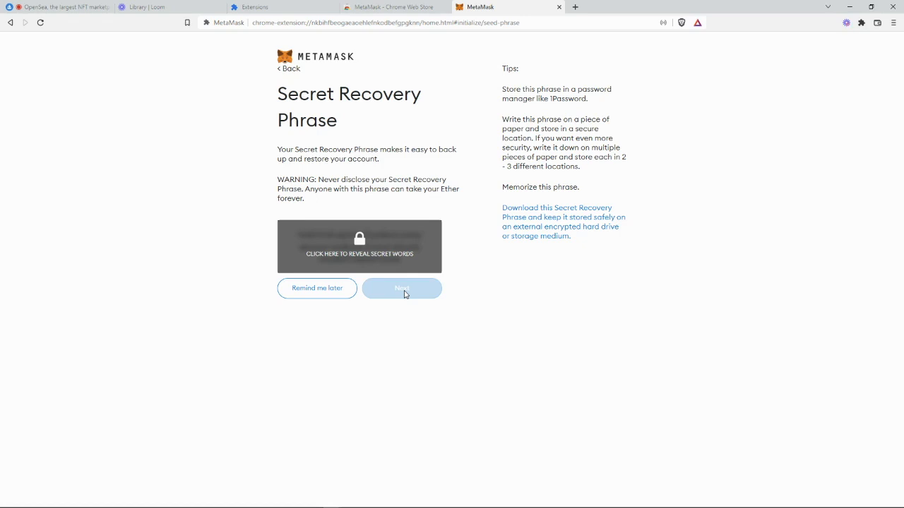
pyautogui.moveTo(322, 294)
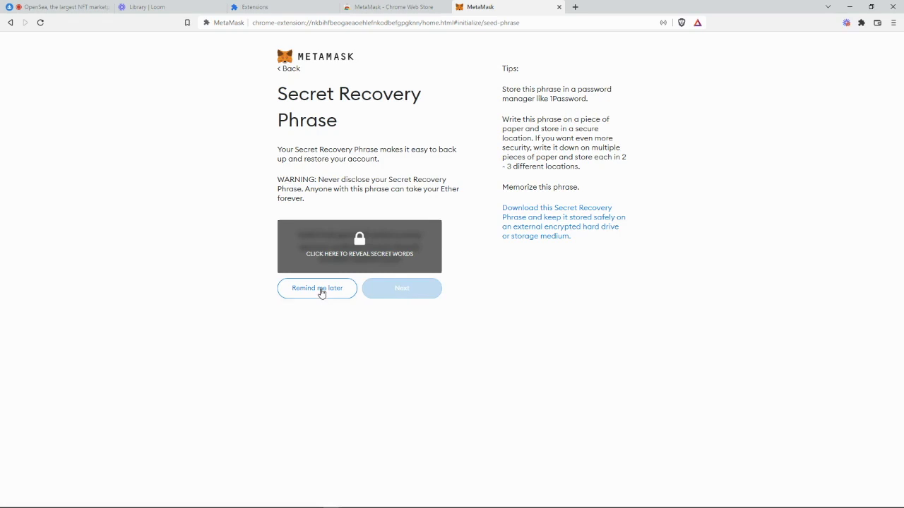
# - Choose Remind me later to defer the recovery phrase backup, landing on Account 1 at 0 ETH
pyautogui.click(316, 288)
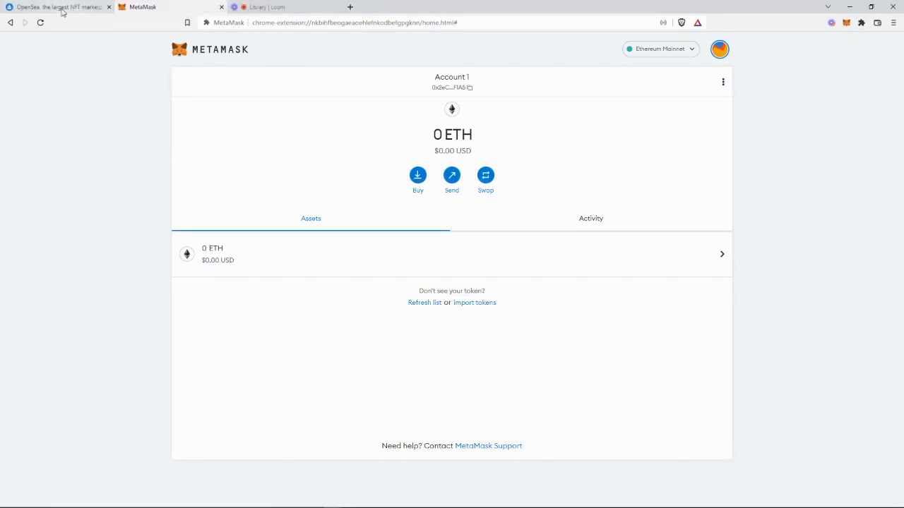
# - Return to OpenSea, bring up the MetaMask popup and copy Account 1's address
pyautogui.click(57, 5)
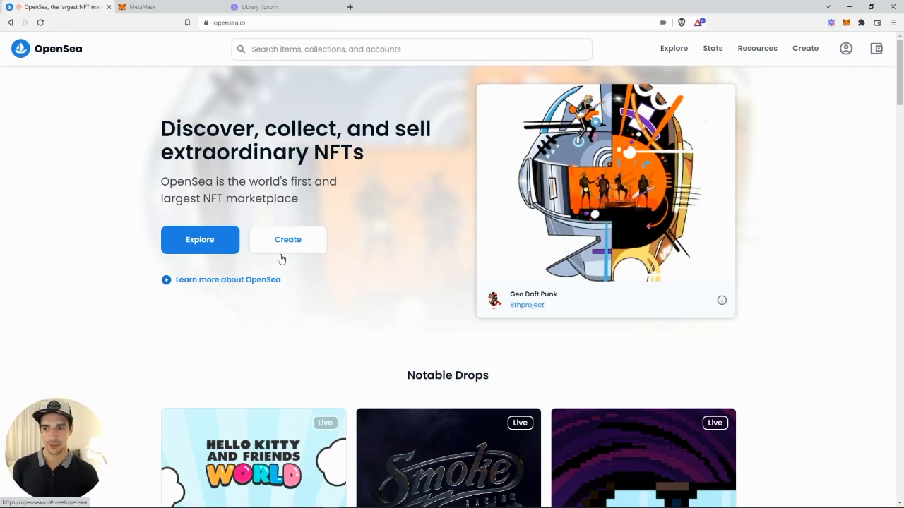
pyautogui.click(844, 48)
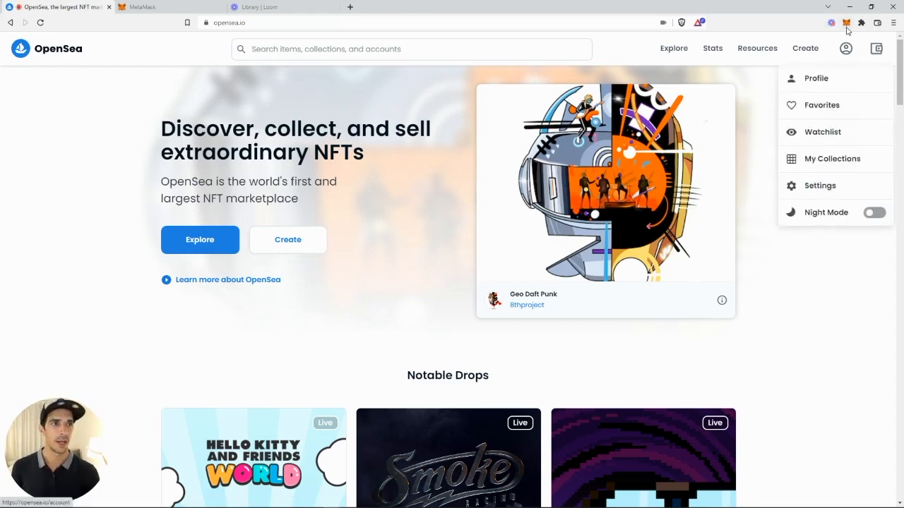
pyautogui.click(844, 23)
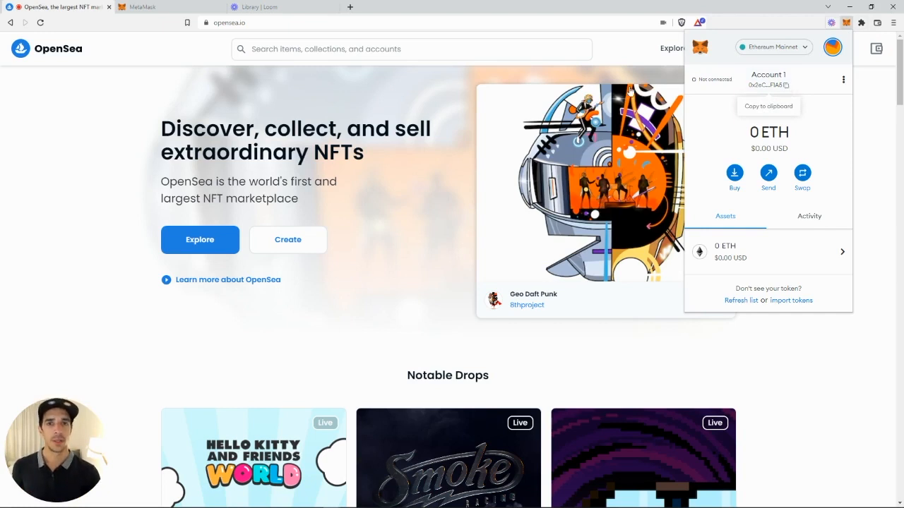
pyautogui.click(374, 98)
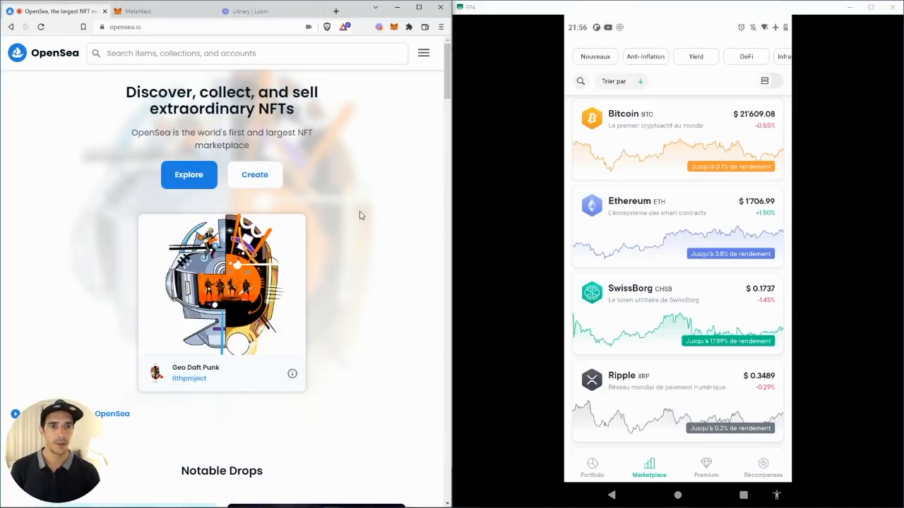
pyautogui.moveTo(346, 227)
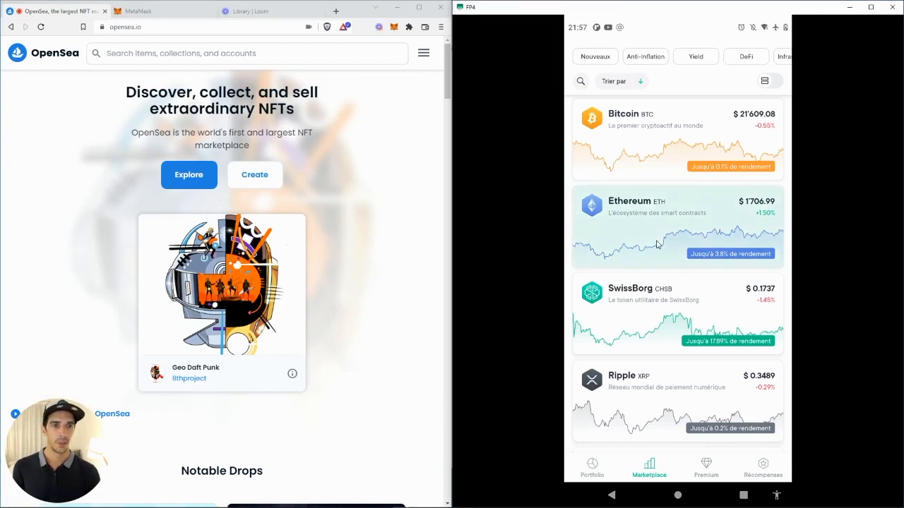
# - Set up an Ethereum purchase paid in CHF with the amount entered as 0.3 ETH
pyautogui.click(656, 226)
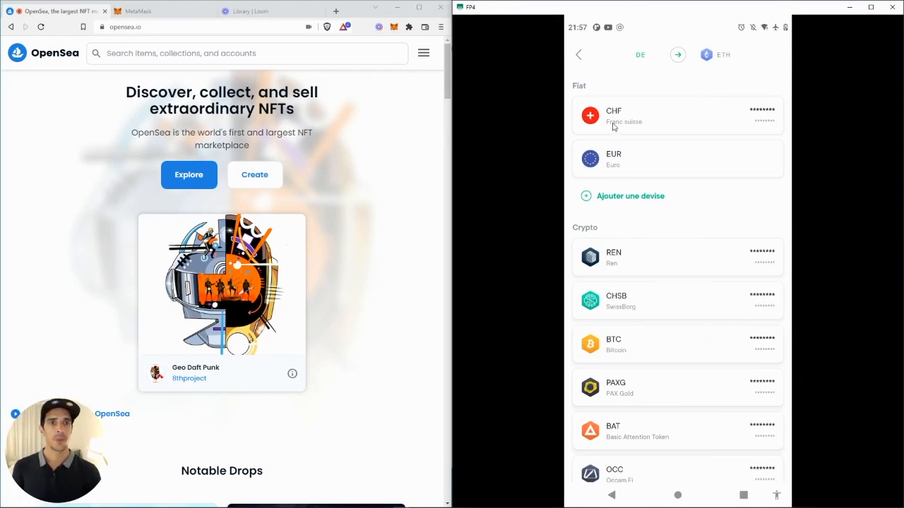
pyautogui.click(676, 116)
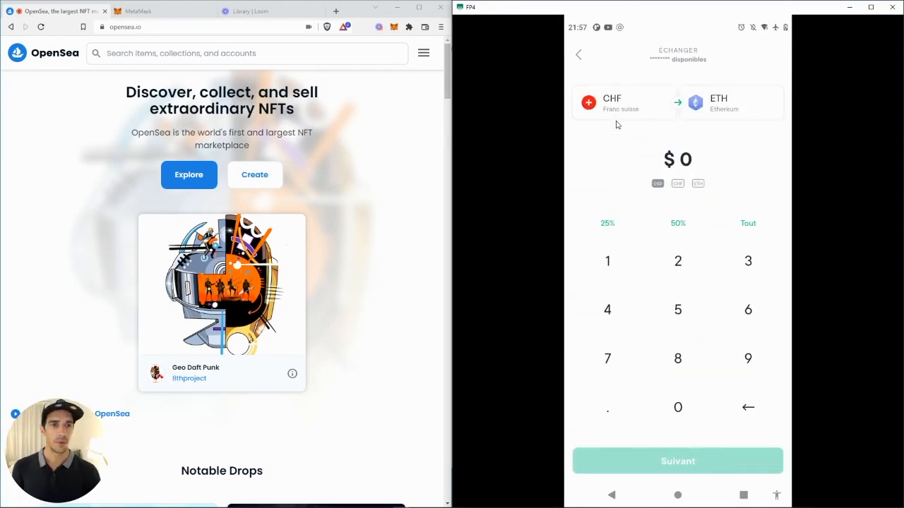
pyautogui.click(697, 184)
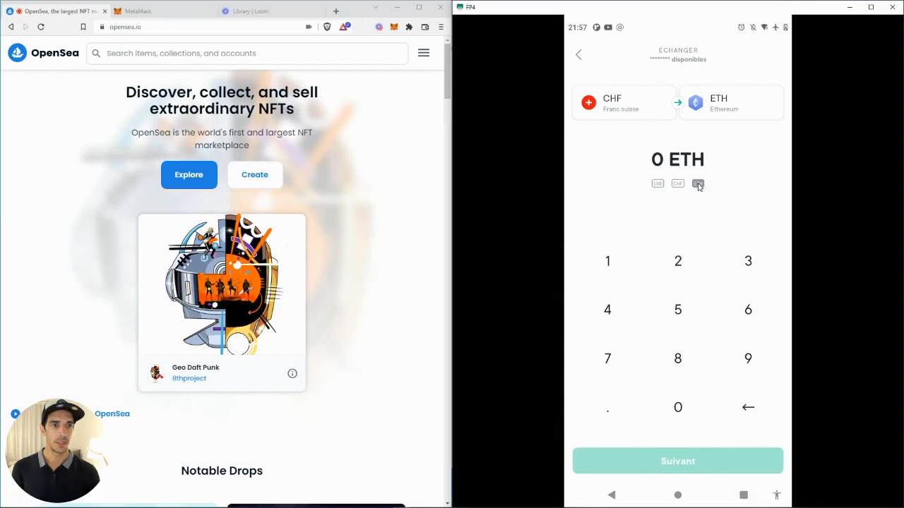
pyautogui.click(698, 183)
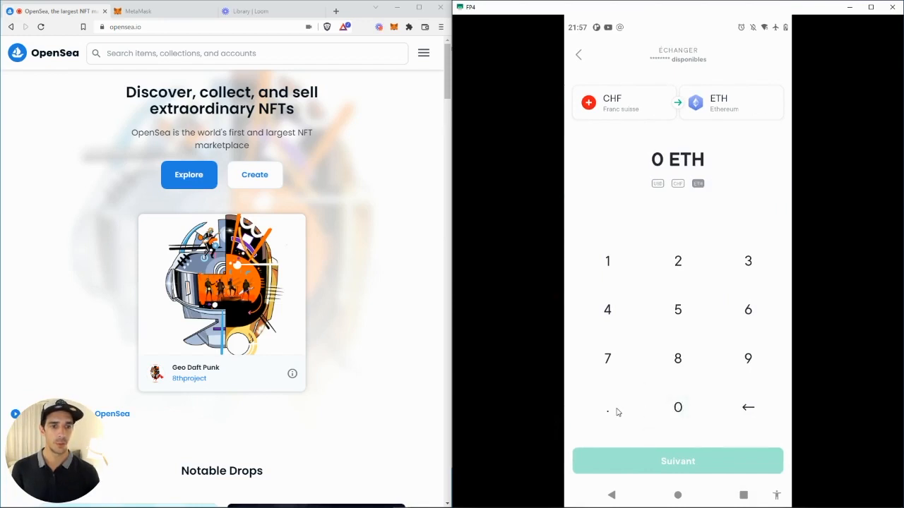
pyautogui.click(608, 407)
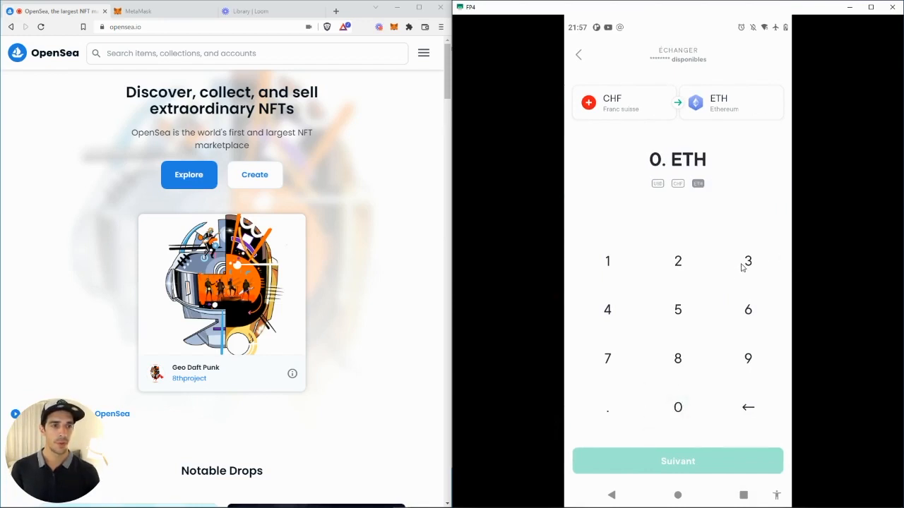
pyautogui.click(678, 461)
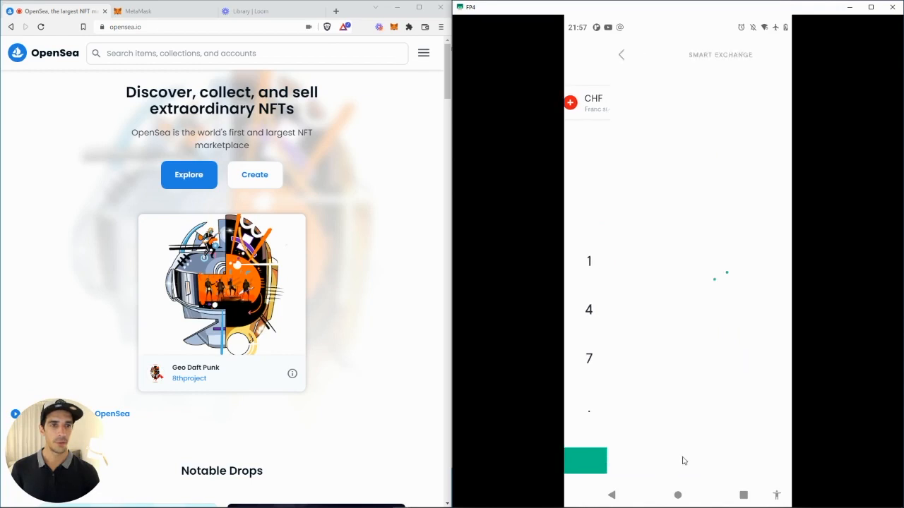
pyautogui.click(585, 461)
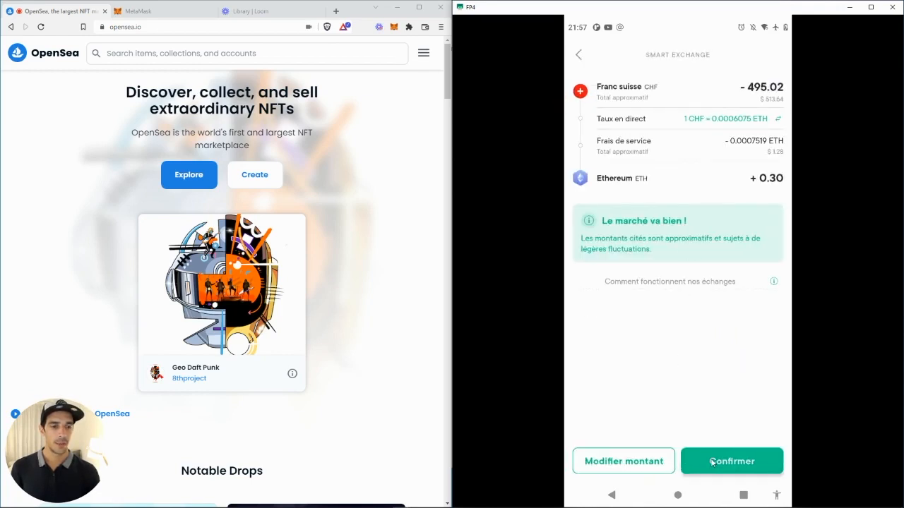
# - Confirm the 495.02 CHF to 0.30 ETH exchange, review its details and finish
pyautogui.click(732, 461)
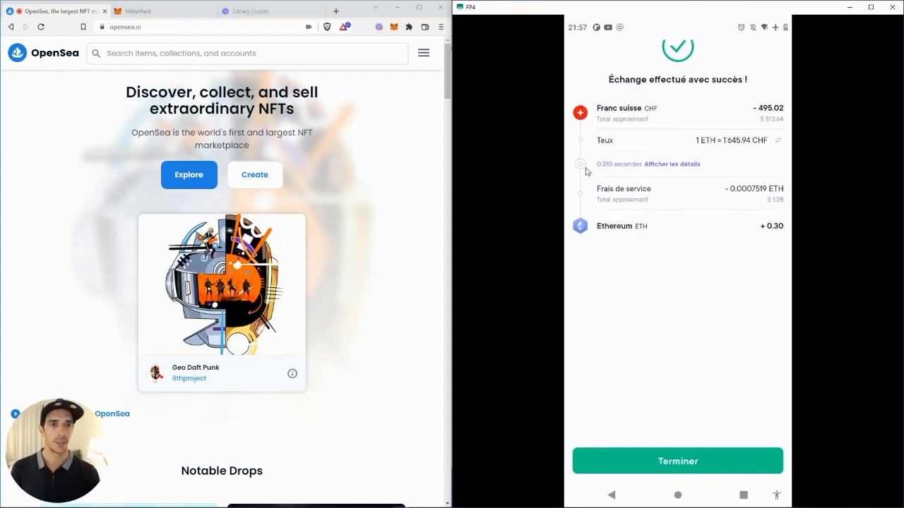
pyautogui.click(678, 164)
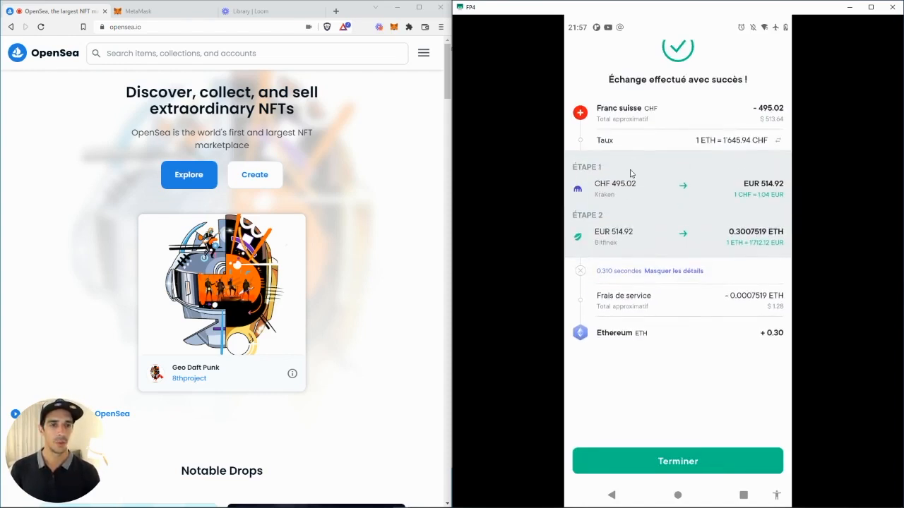
pyautogui.moveTo(814, 205)
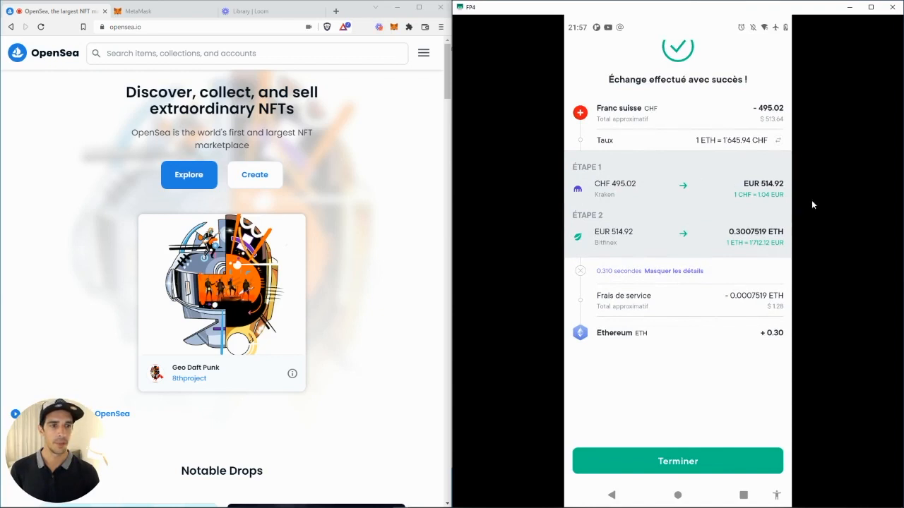
pyautogui.moveTo(695, 195)
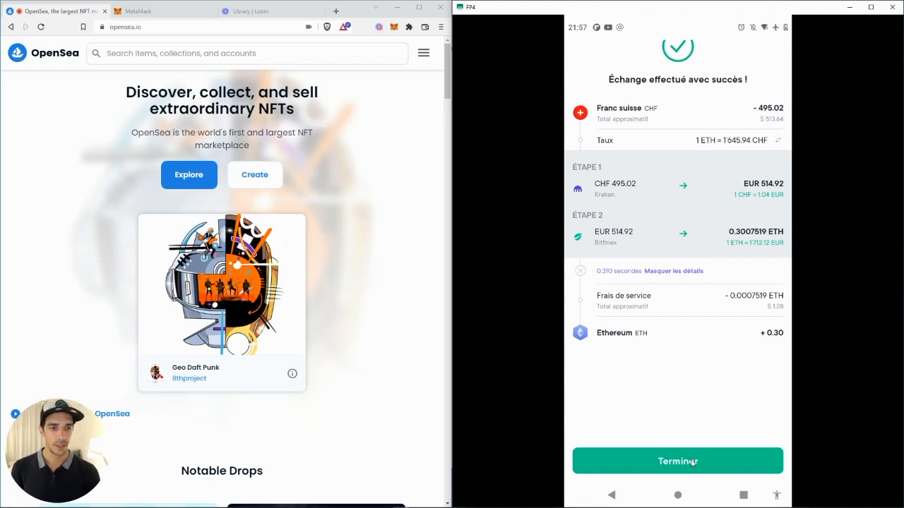
pyautogui.click(678, 460)
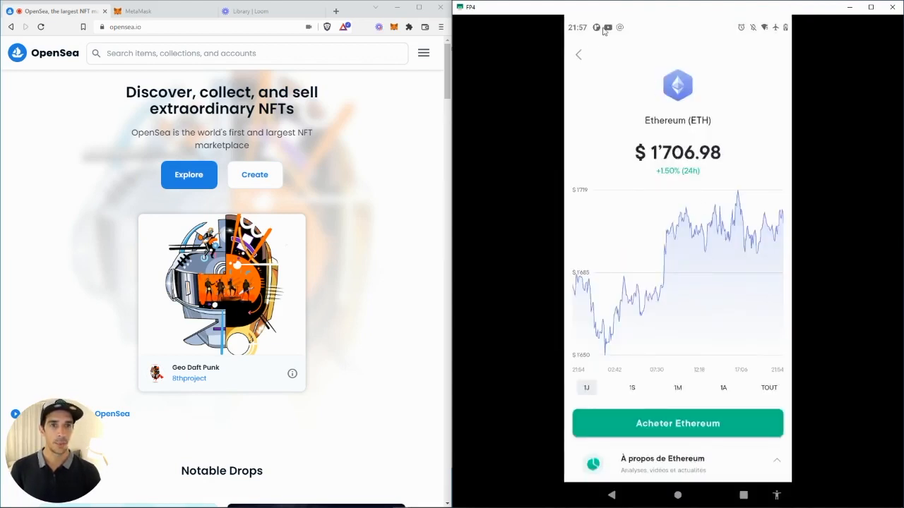
# - Go back to the marketplace, check MetaMask, then reach the Ethereum account via Portfolio
pyautogui.click(577, 53)
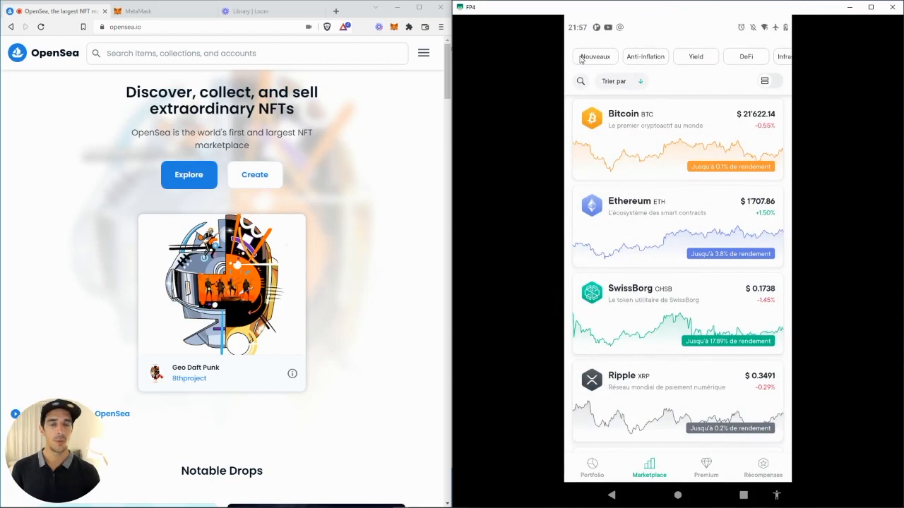
pyautogui.moveTo(522, 63)
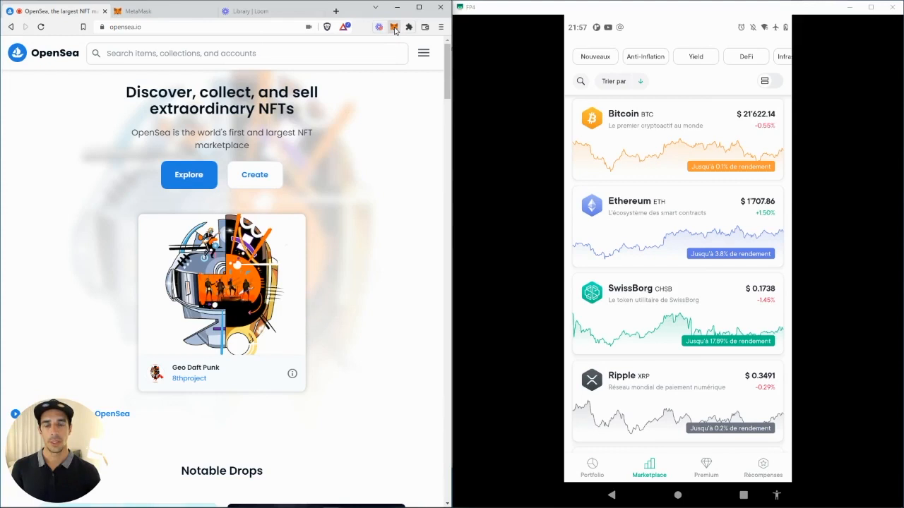
pyautogui.click(379, 27)
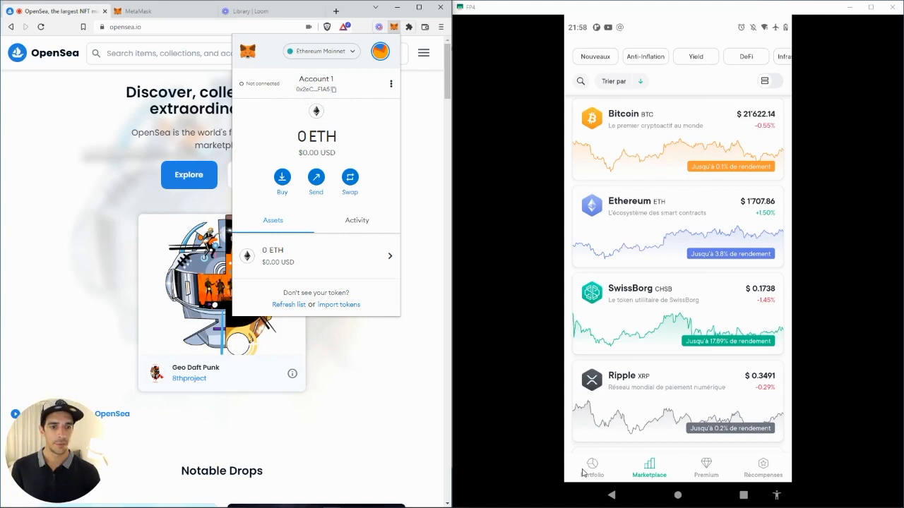
pyautogui.click(592, 467)
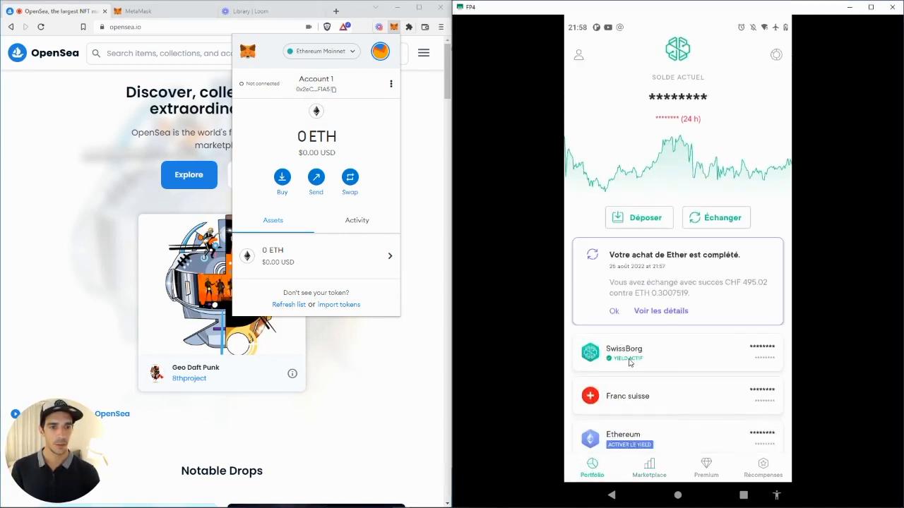
pyautogui.click(621, 438)
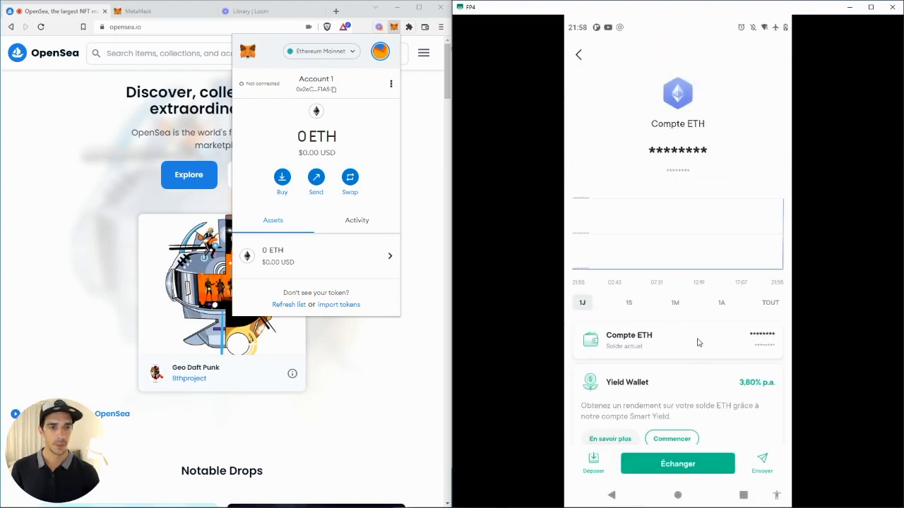
# - Start an Ethereum send to an external wallet address and acknowledge the network warning
pyautogui.click(762, 463)
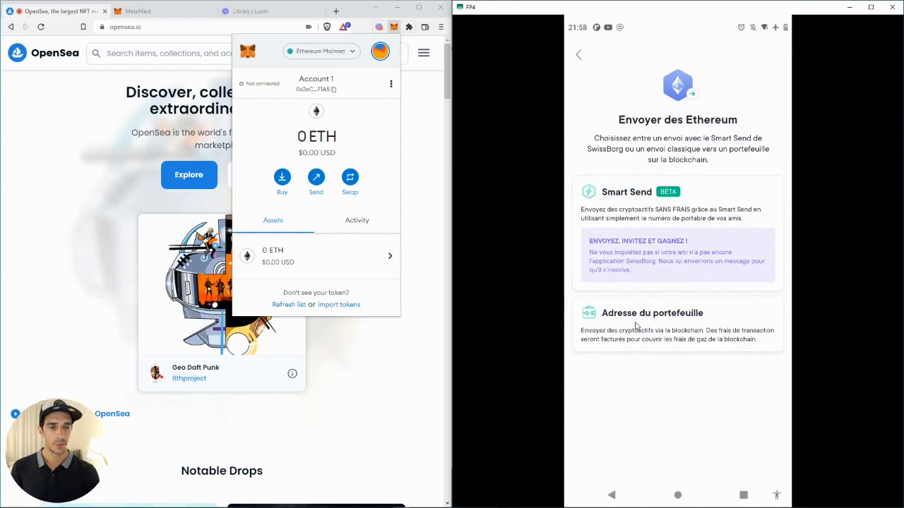
pyautogui.click(652, 314)
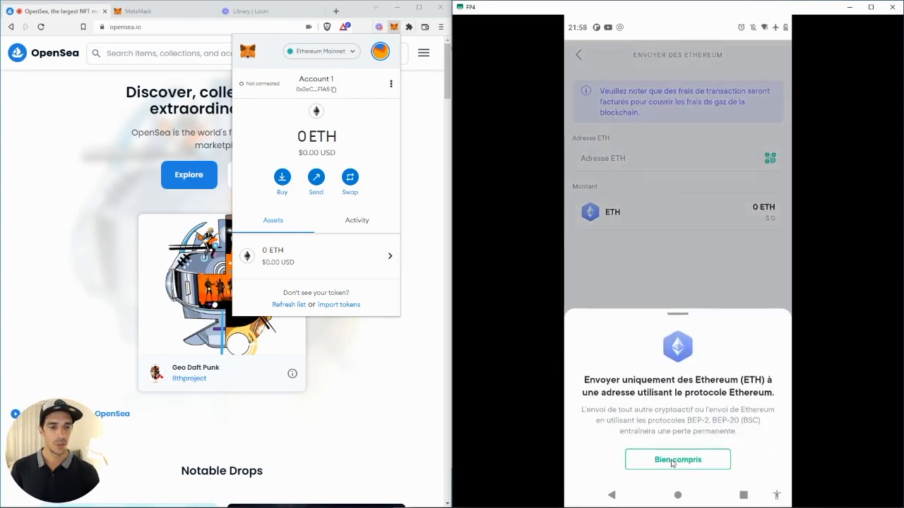
pyautogui.click(678, 460)
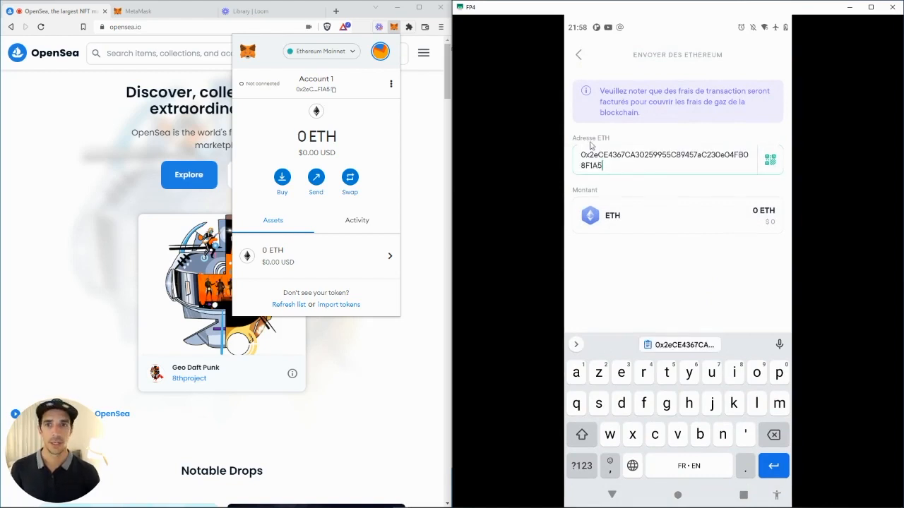
pyautogui.moveTo(299, 92)
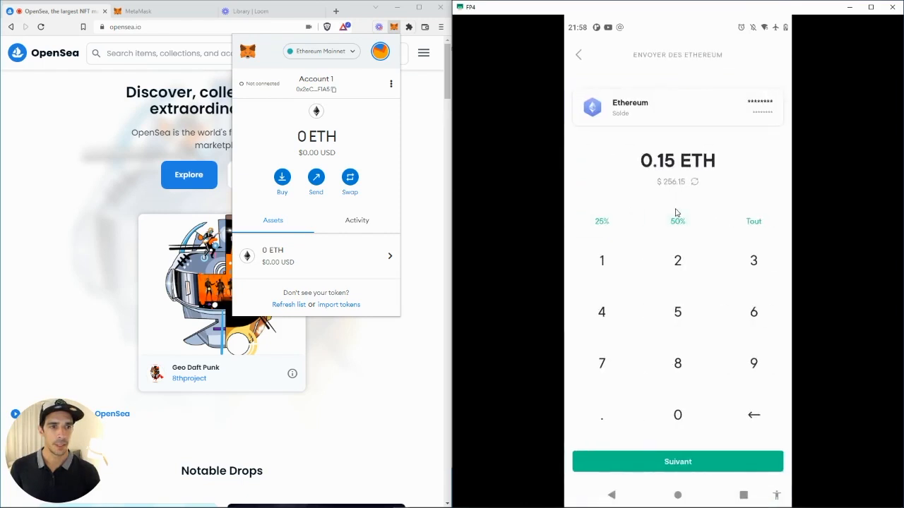
# - Send the entire 0.30 ETH balance to the MetaMask address and confirm the transfer review
pyautogui.click(678, 220)
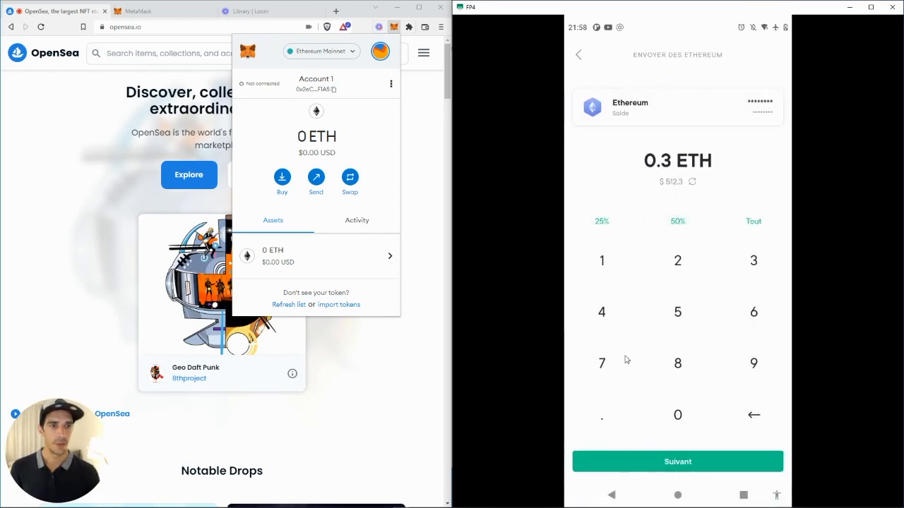
pyautogui.click(678, 461)
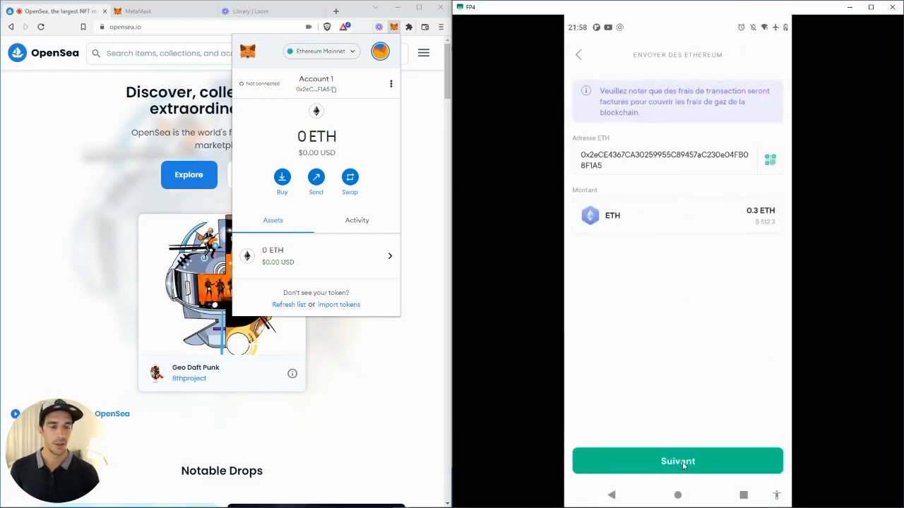
pyautogui.click(678, 460)
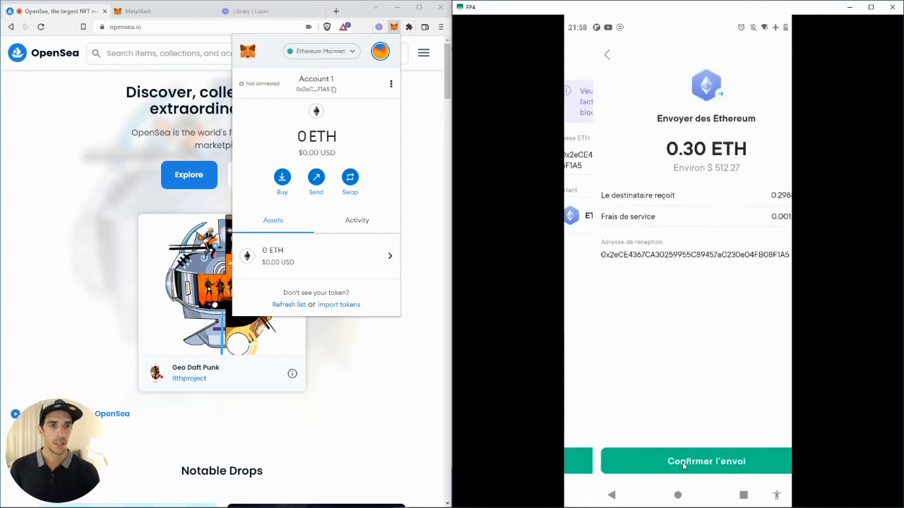
pyautogui.click(707, 460)
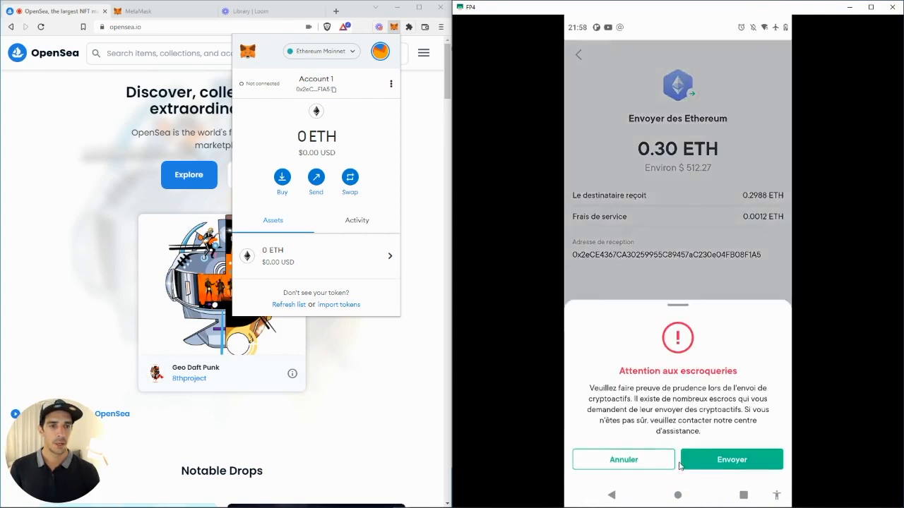
pyautogui.moveTo(732, 325)
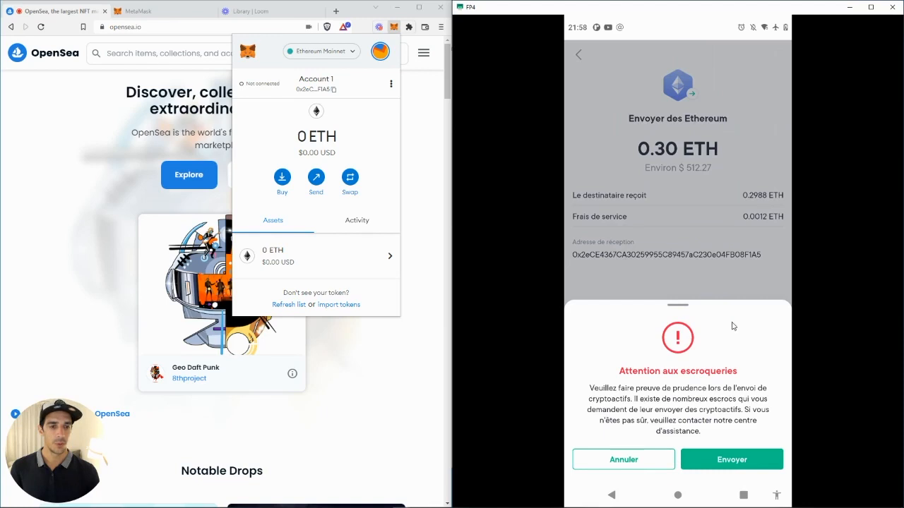
pyautogui.moveTo(684, 376)
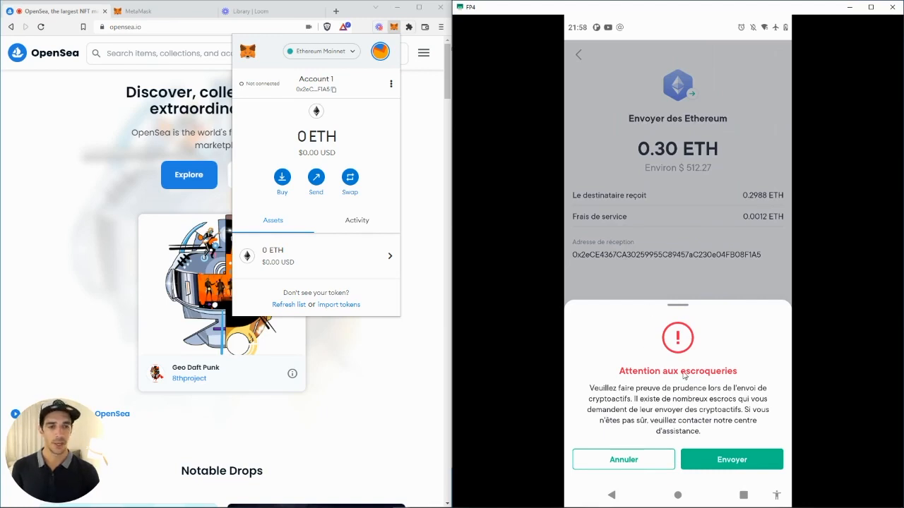
pyautogui.moveTo(311, 110)
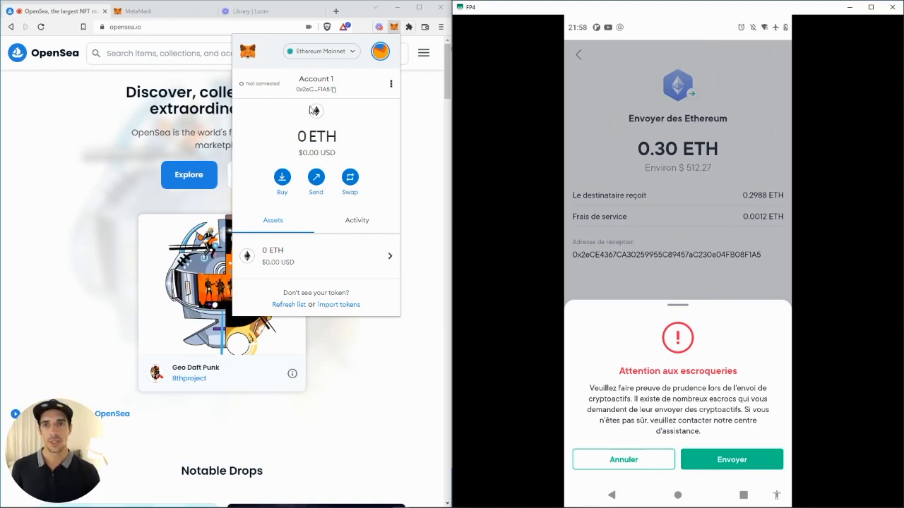
pyautogui.moveTo(316, 89)
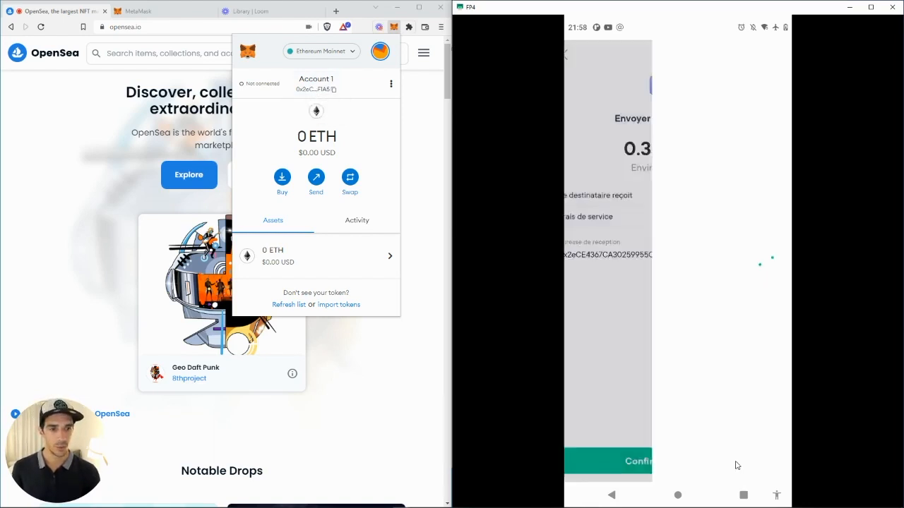
# - Confirm the withdrawal despite the scam warning, authenticate, and dismiss the processing message
pyautogui.click(638, 460)
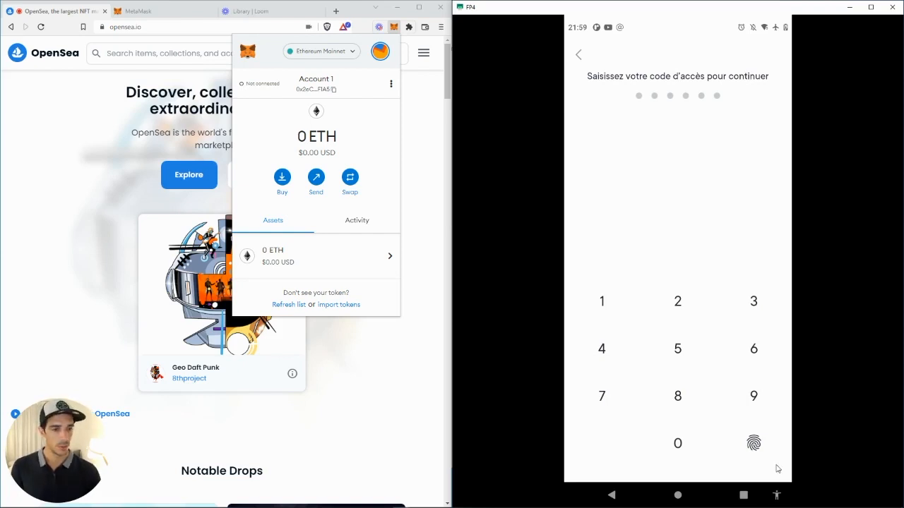
pyautogui.click(754, 443)
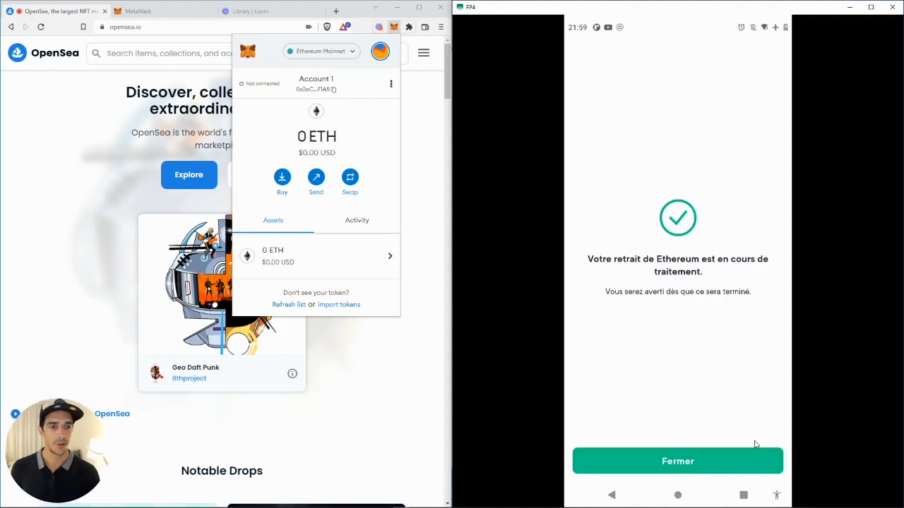
pyautogui.click(678, 461)
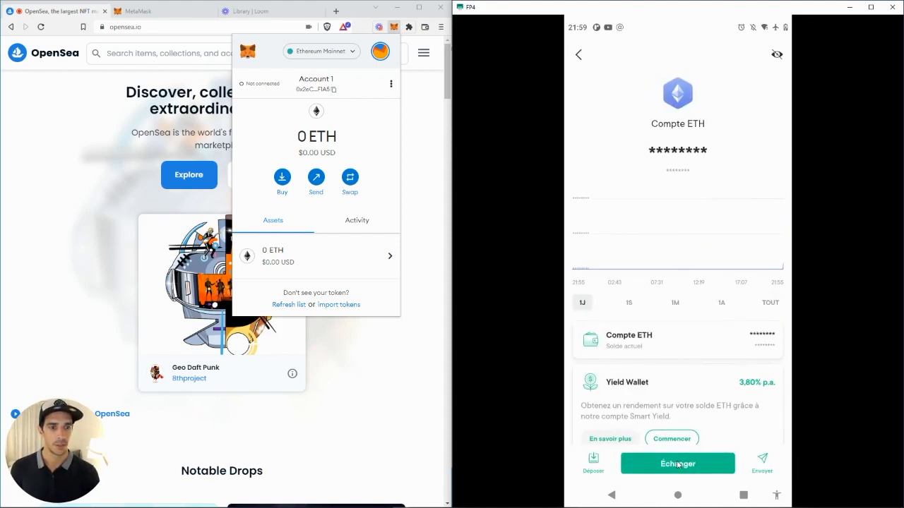
pyautogui.moveTo(615, 159)
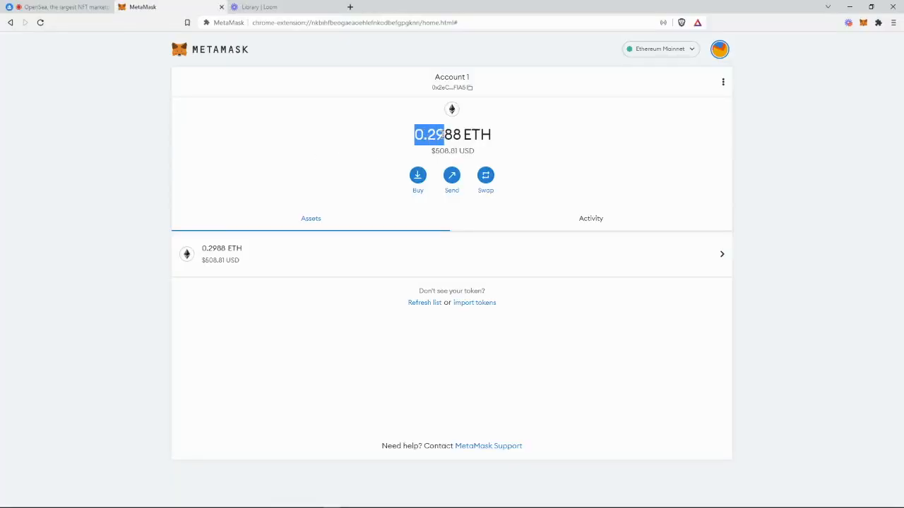
pyautogui.moveTo(503, 141)
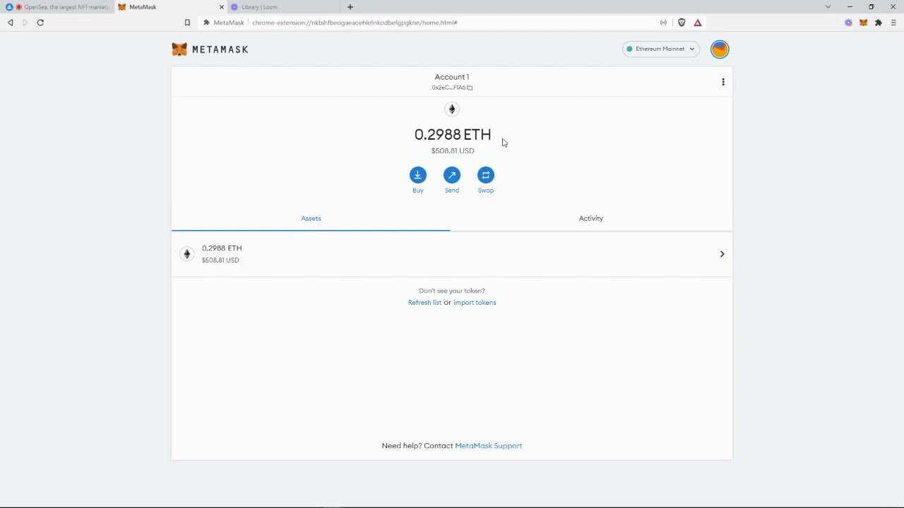
pyautogui.moveTo(593, 223)
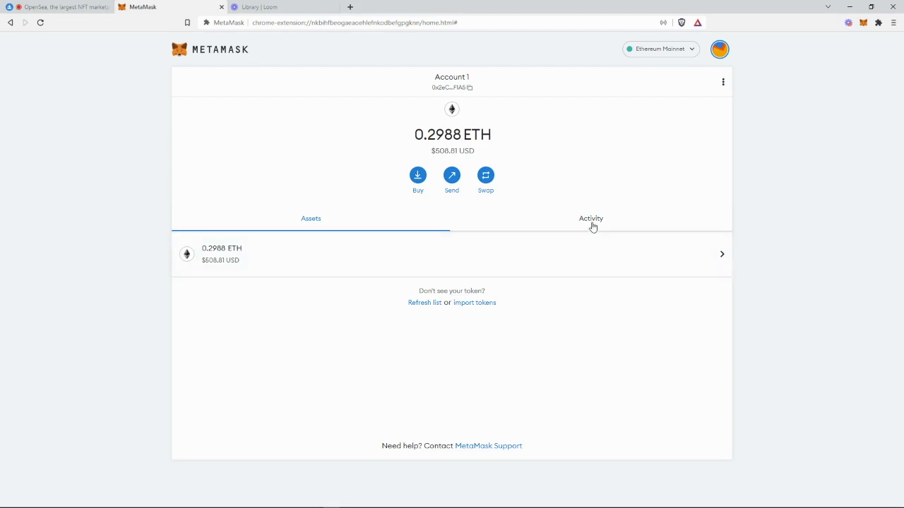
# - Review the confirmed 0.2988 ETH receive transaction in Activity, then close its details
pyautogui.click(591, 217)
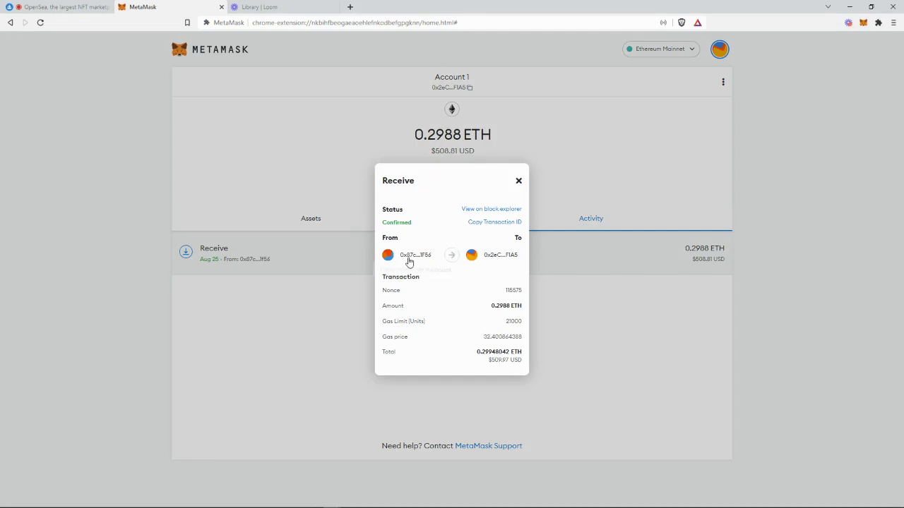
pyautogui.moveTo(488, 236)
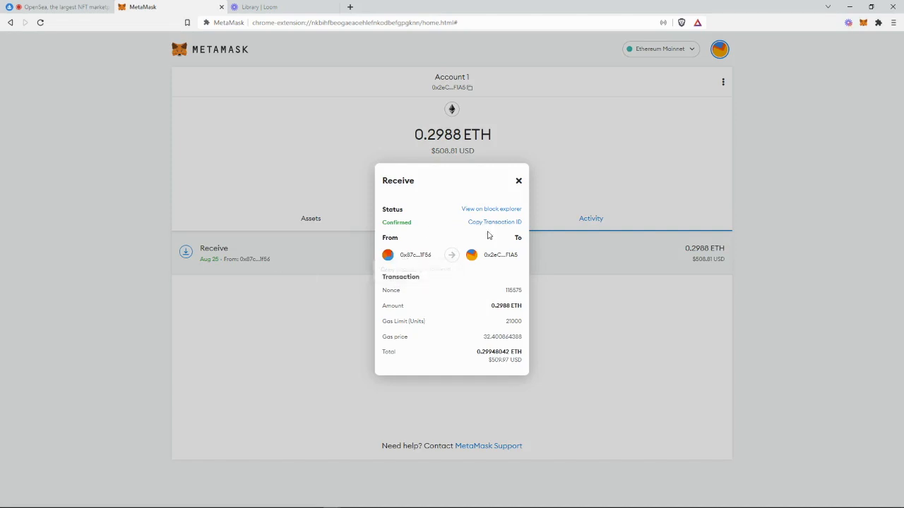
pyautogui.moveTo(506, 269)
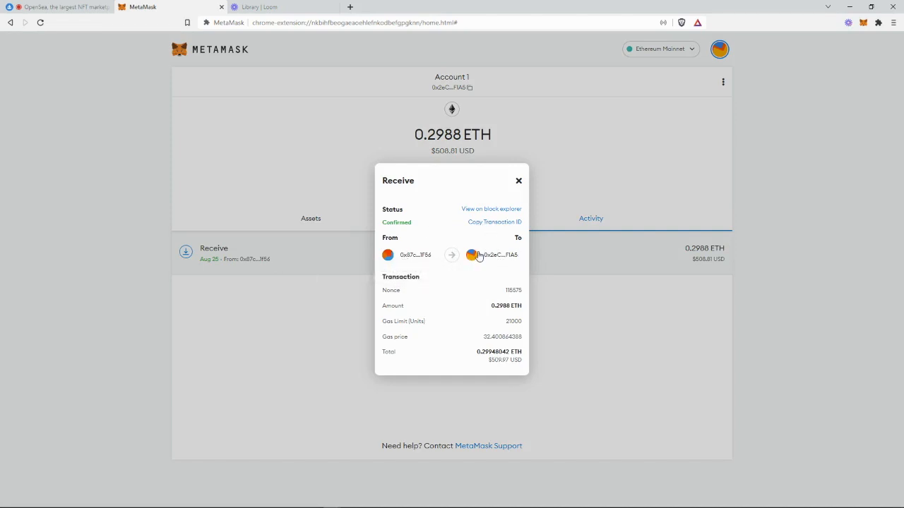
pyautogui.moveTo(498, 261)
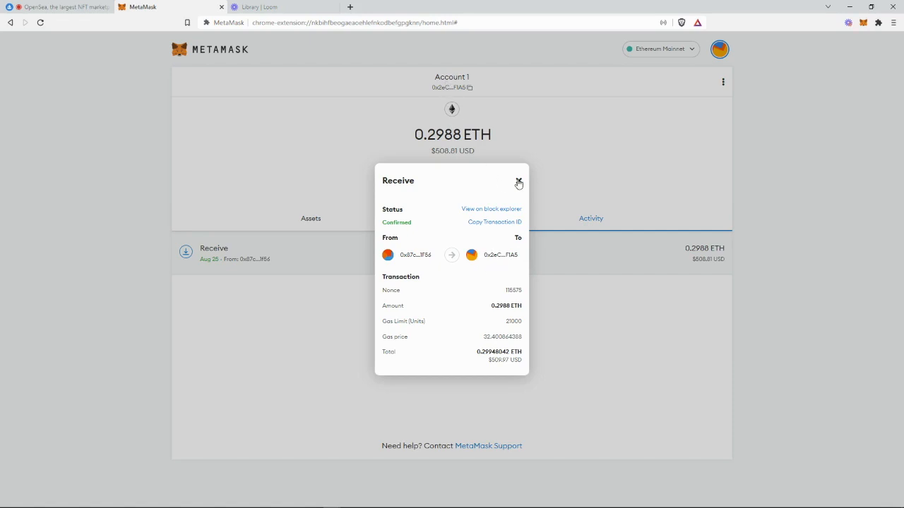
pyautogui.click(59, 7)
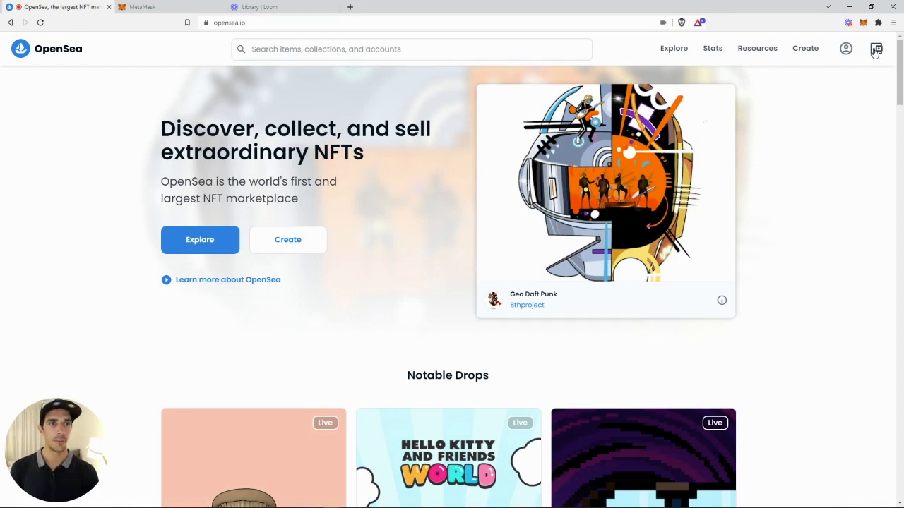
# - Connect MetaMask's Account 1 to OpenSea from the wallet icon
pyautogui.click(876, 48)
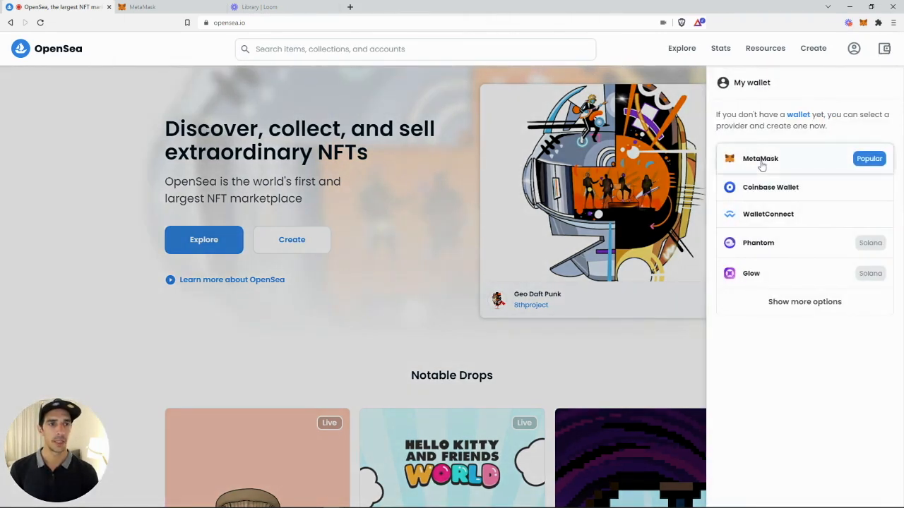
pyautogui.click(760, 158)
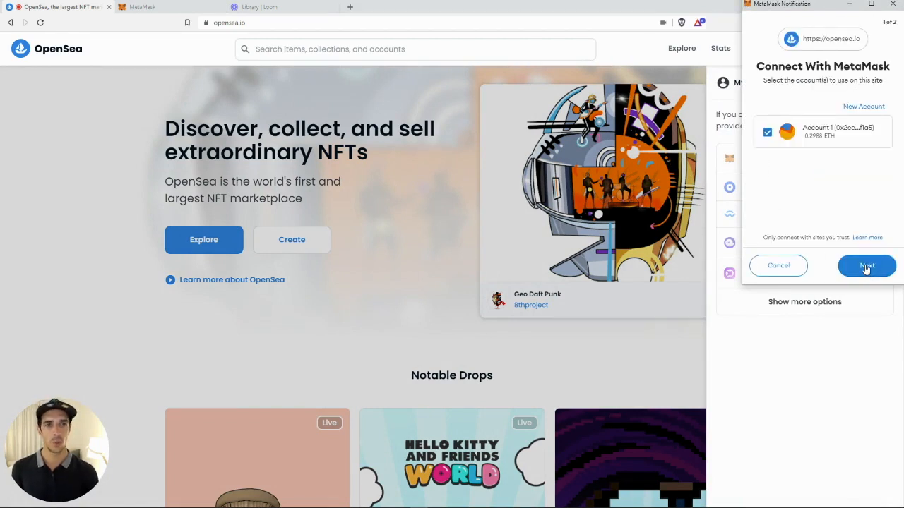
pyautogui.click(867, 265)
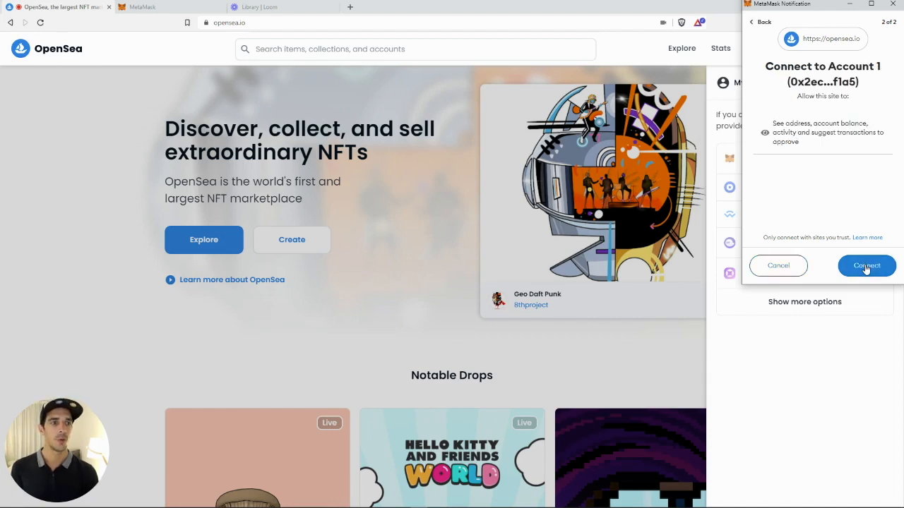
pyautogui.click(866, 266)
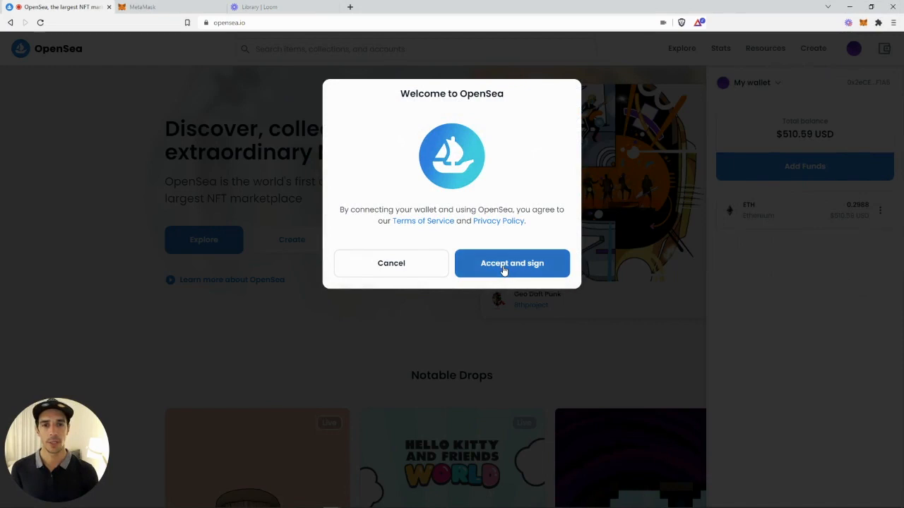
# - Accept OpenSea's terms and sign the welcome message in the MetaMask popup
pyautogui.click(512, 263)
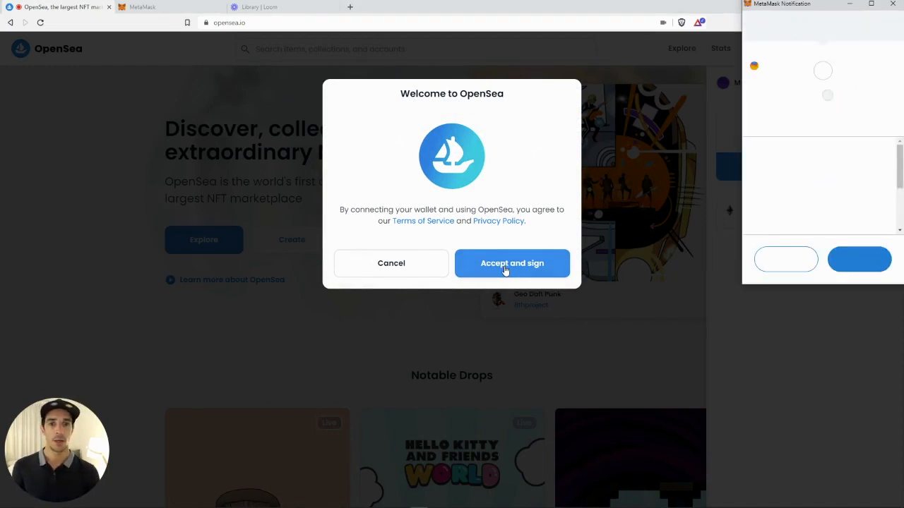
pyautogui.click(511, 262)
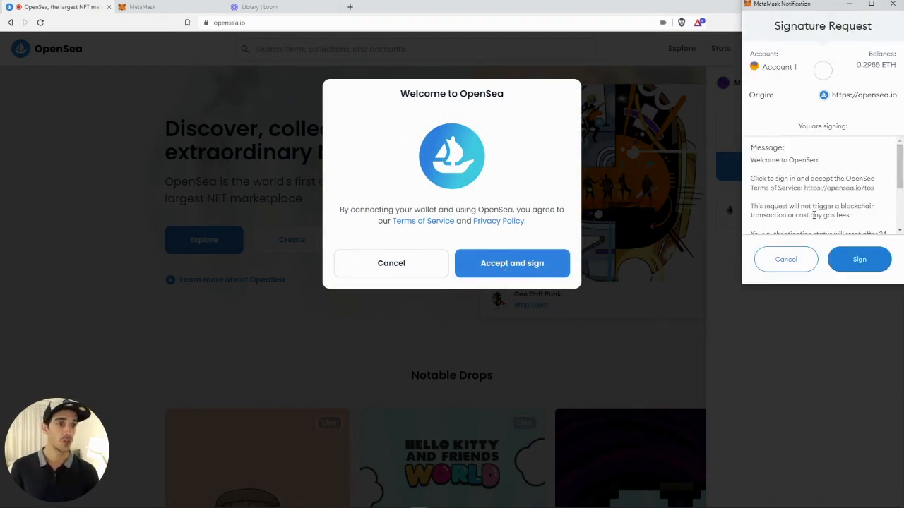
pyautogui.scroll(-3)
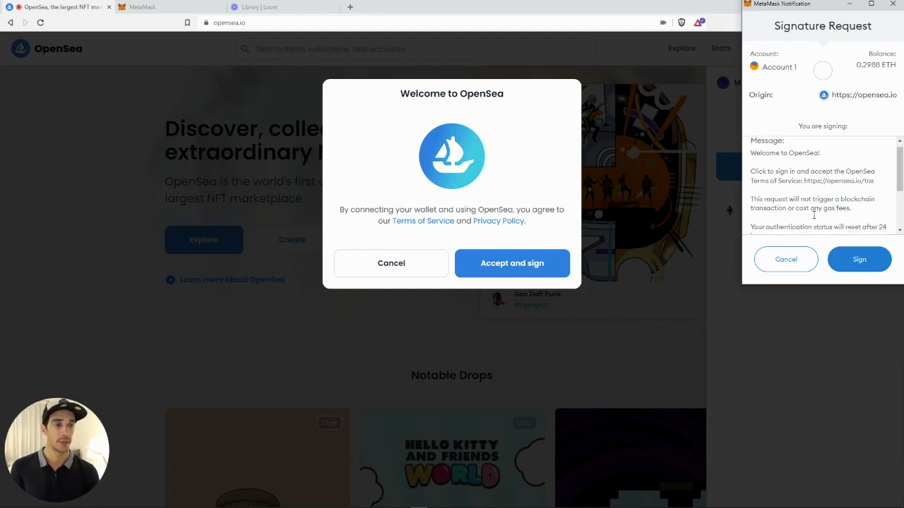
pyautogui.click(859, 259)
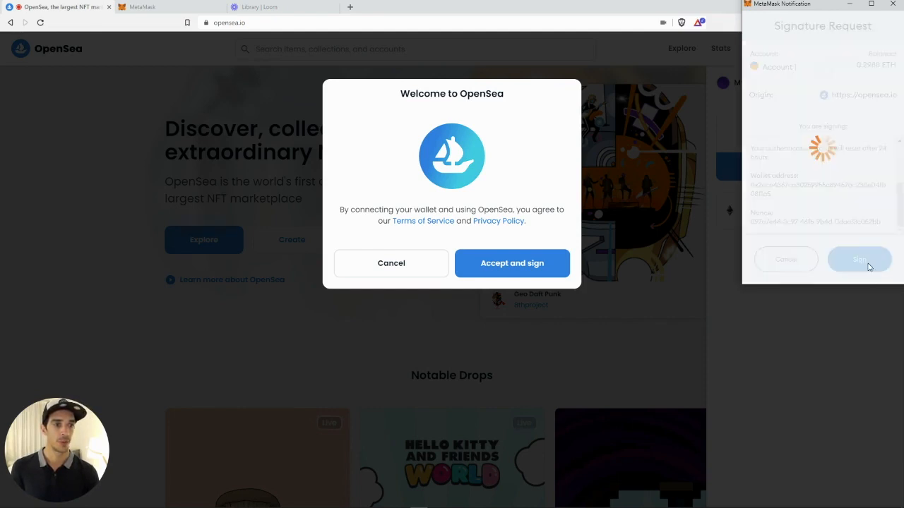
pyautogui.click(859, 260)
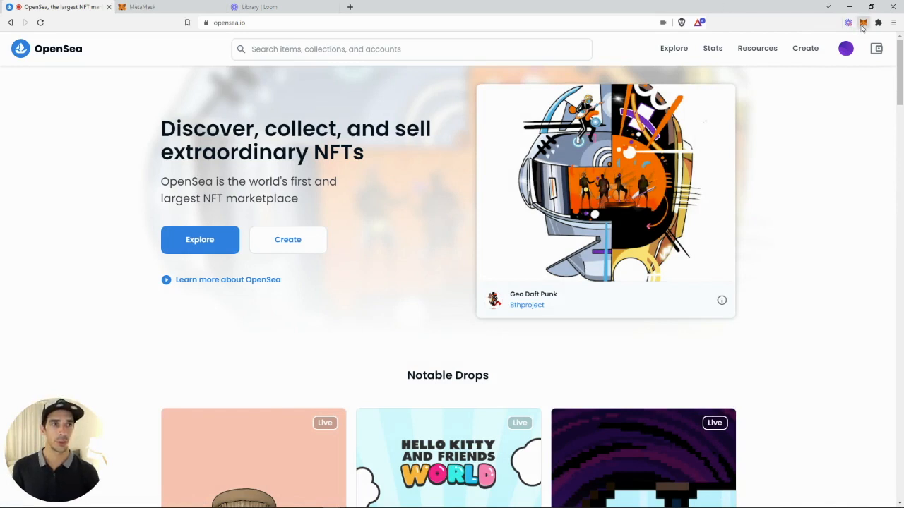
pyautogui.click(863, 22)
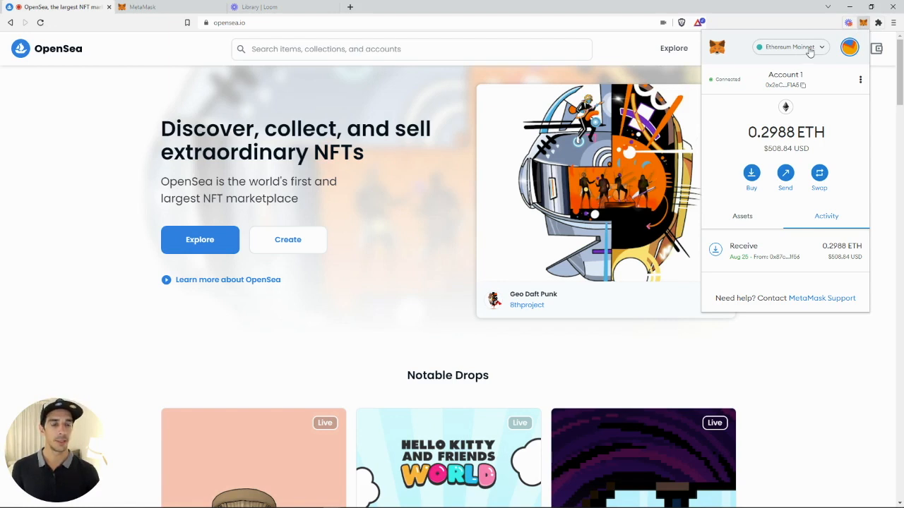
pyautogui.moveTo(743, 55)
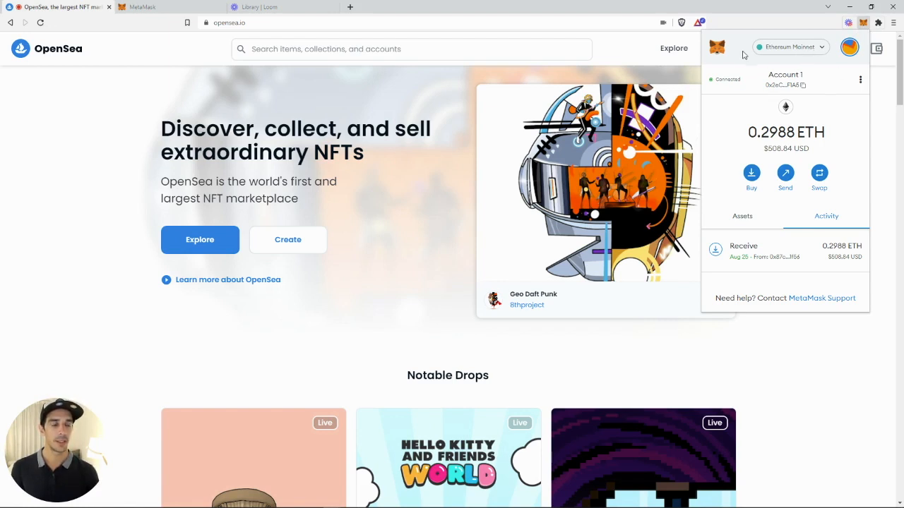
pyautogui.moveTo(747, 64)
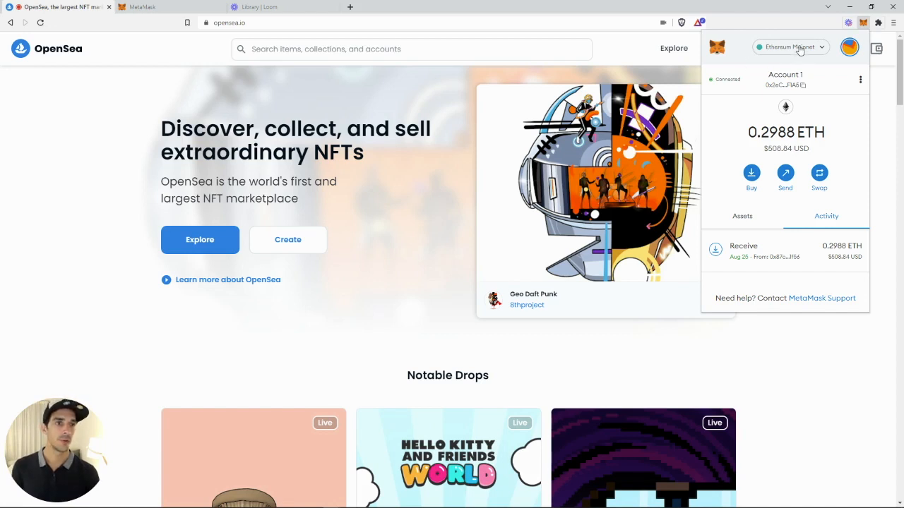
pyautogui.click(790, 46)
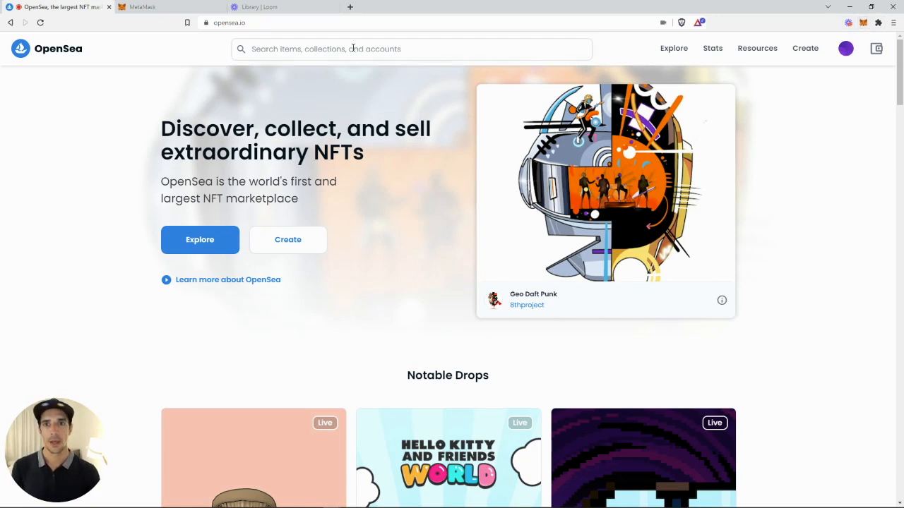
# - Search for the FLICKYGANG BY FLICKPLAY collection and open the Flicky #1475 listing from its grid
pyautogui.click(412, 48)
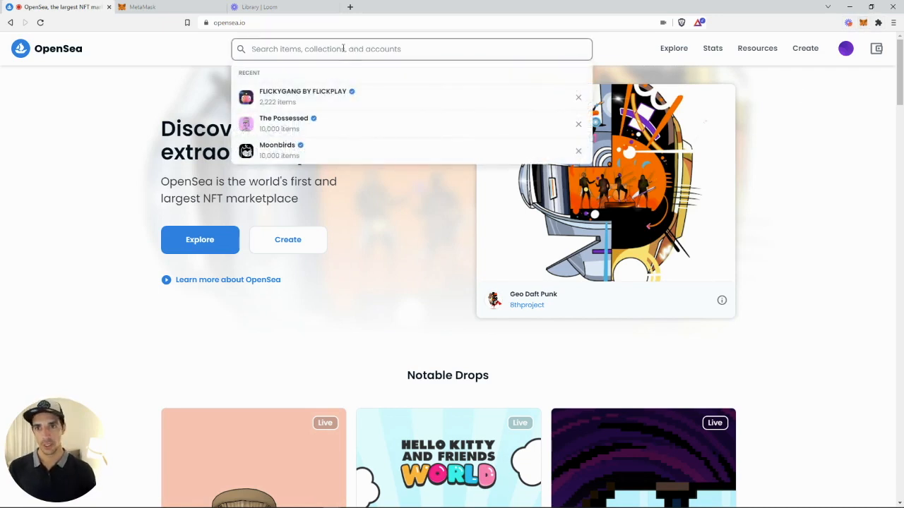
pyautogui.click(302, 96)
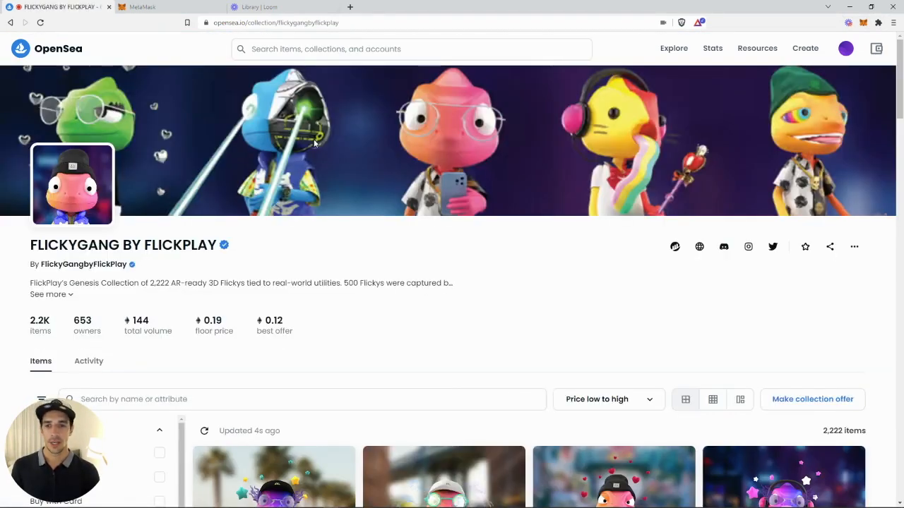
pyautogui.scroll(-3)
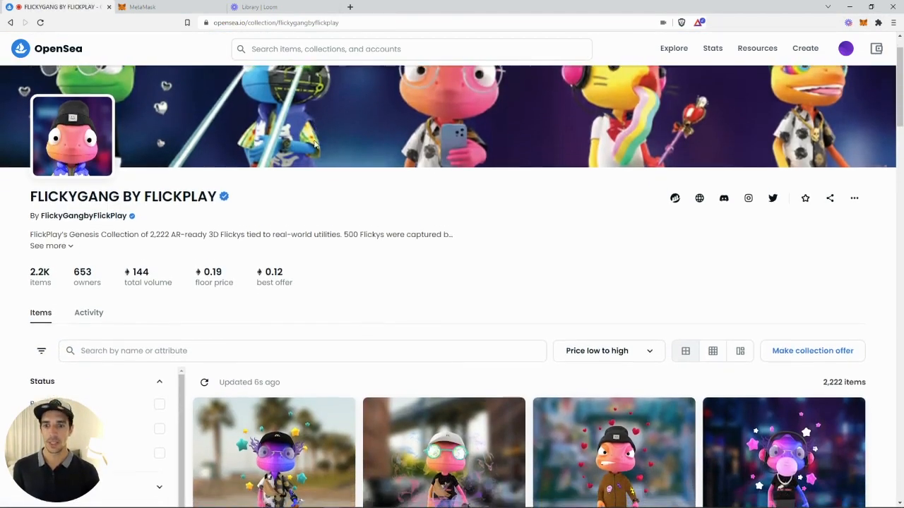
pyautogui.scroll(-3)
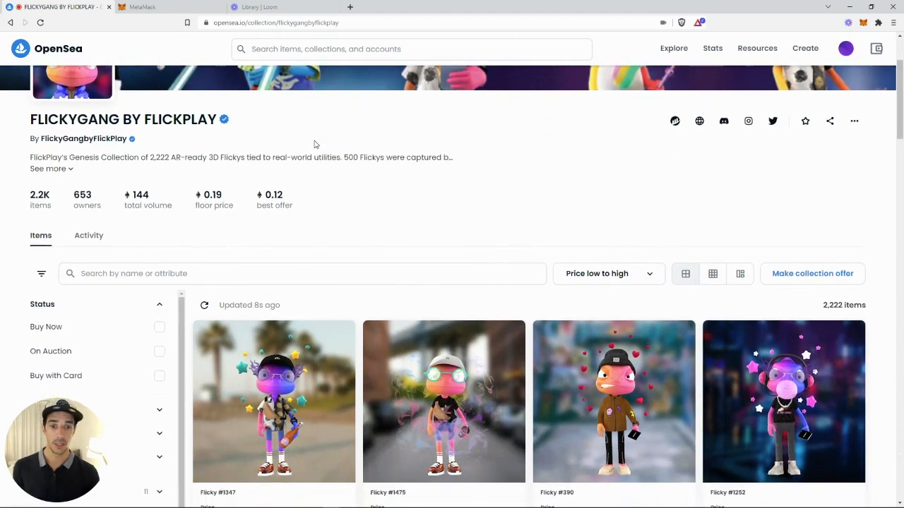
pyautogui.scroll(-3)
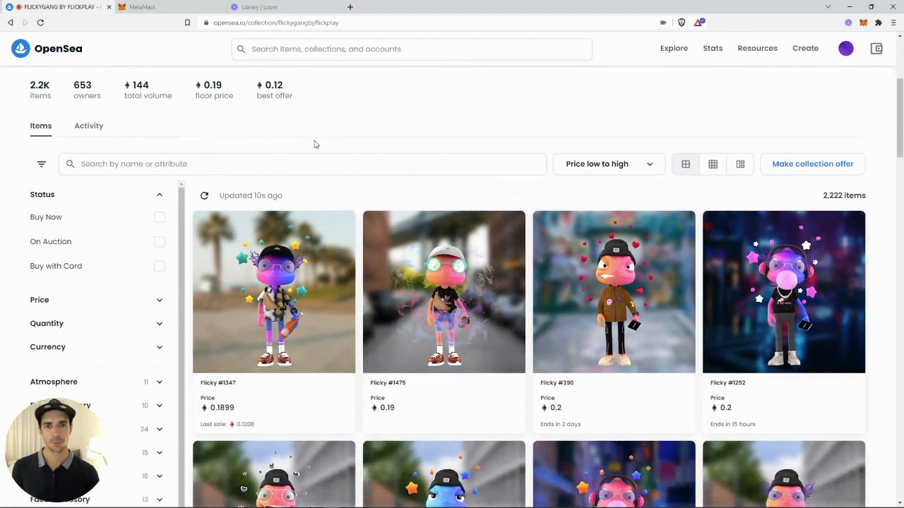
pyautogui.scroll(-3)
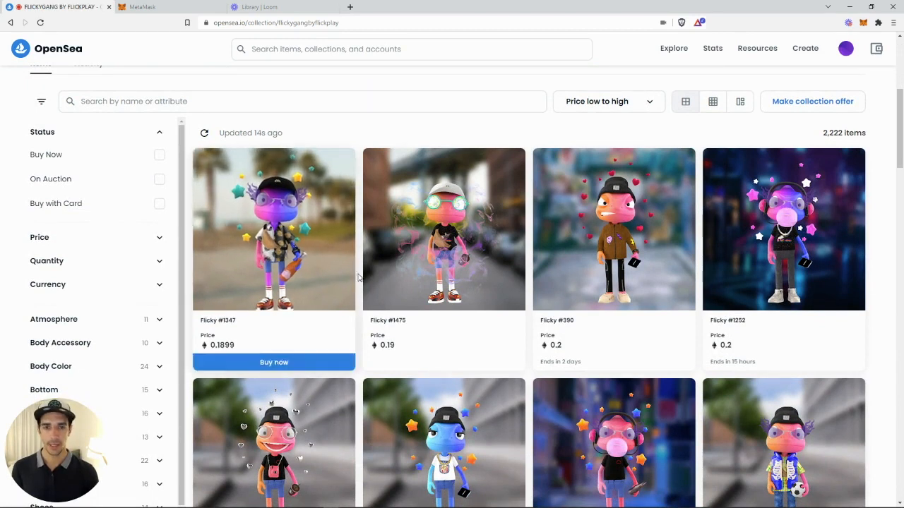
pyautogui.click(443, 229)
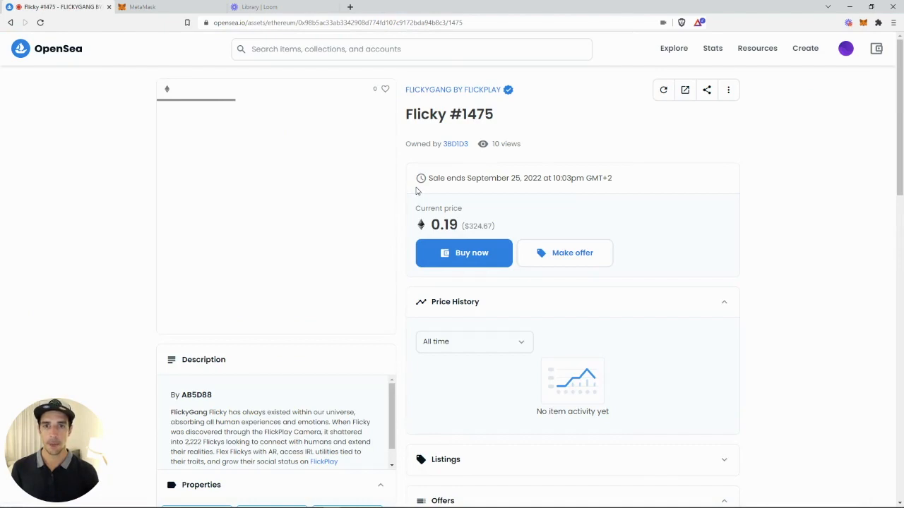
pyautogui.moveTo(328, 110)
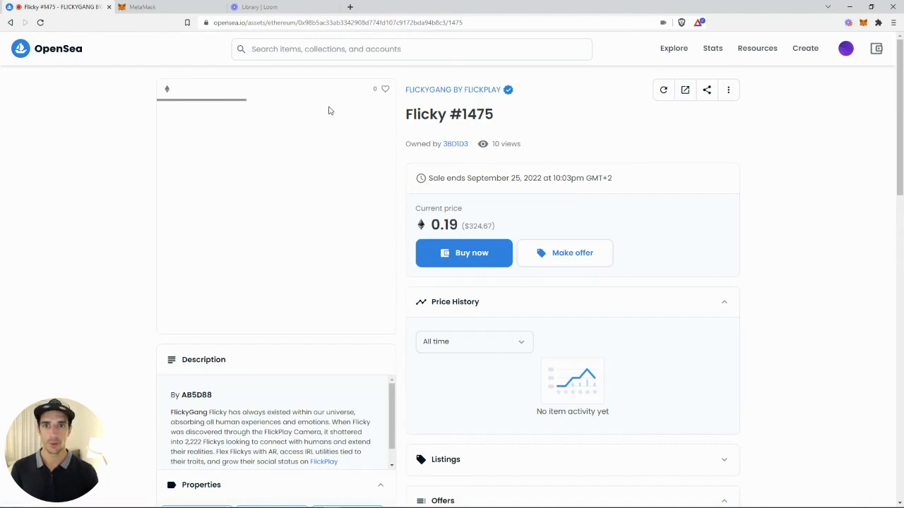
# - Scroll through Flicky #1475's properties, offers and details and open its contract address on Etherscan
pyautogui.scroll(-3)
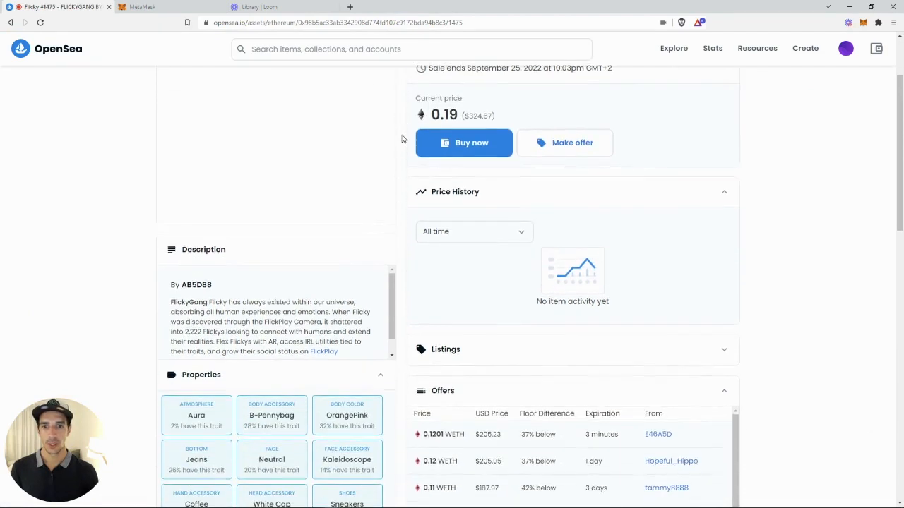
pyautogui.scroll(-3)
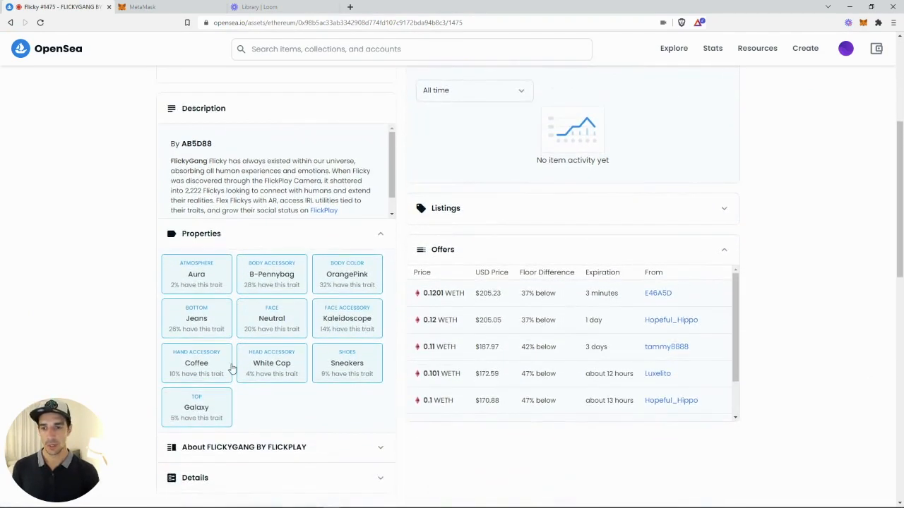
pyautogui.scroll(-3)
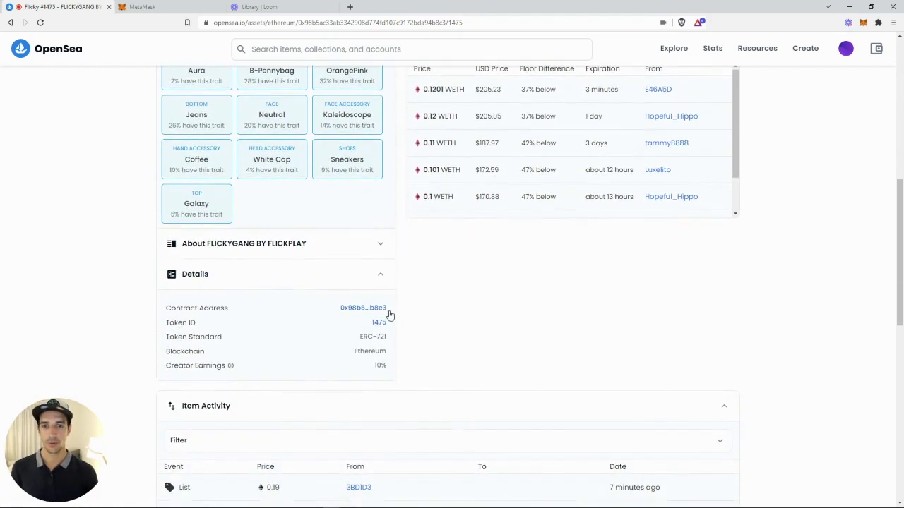
pyautogui.moveTo(346, 312)
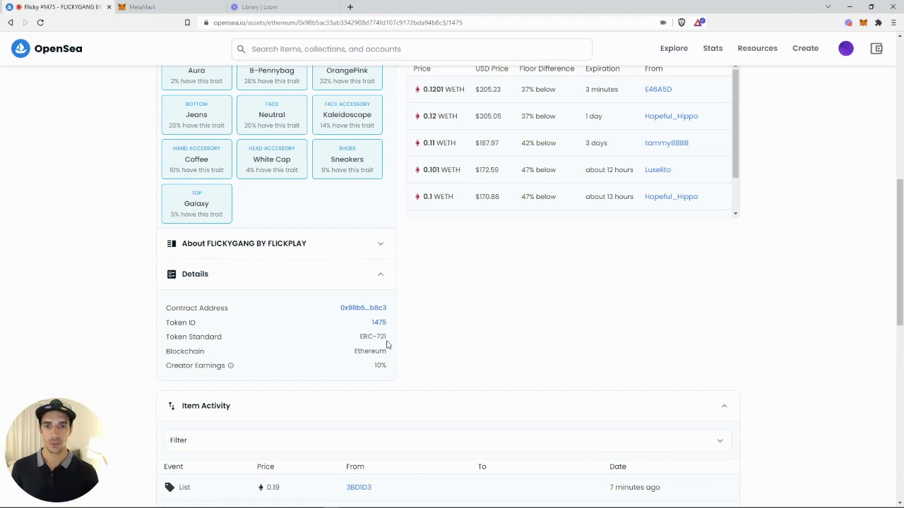
pyautogui.moveTo(350, 312)
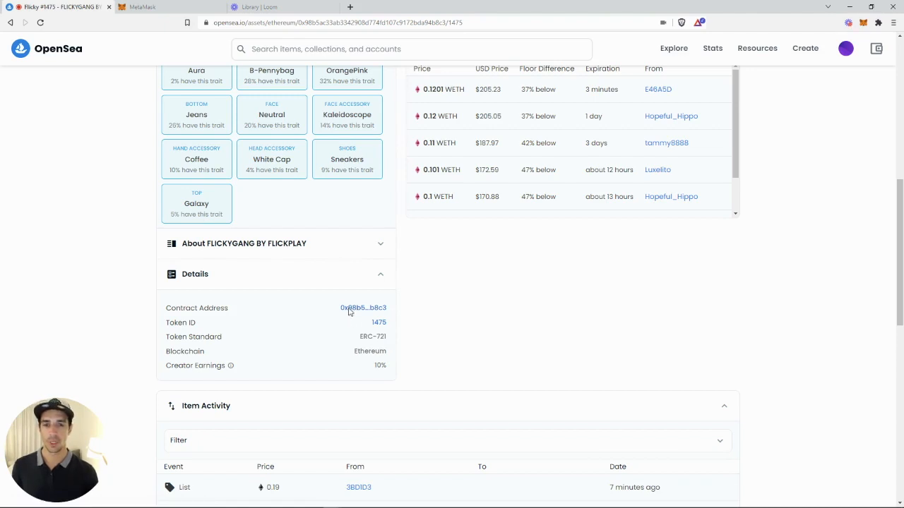
pyautogui.click(363, 308)
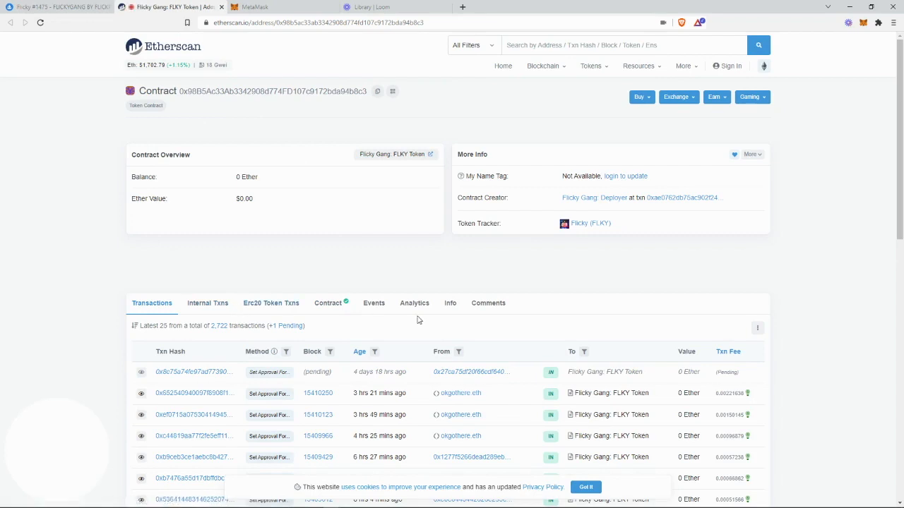
pyautogui.moveTo(590, 223)
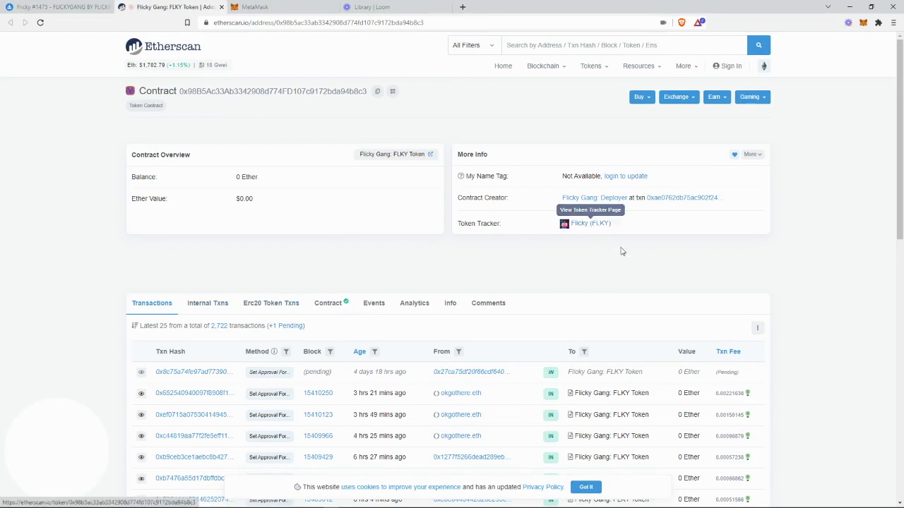
pyautogui.moveTo(393, 271)
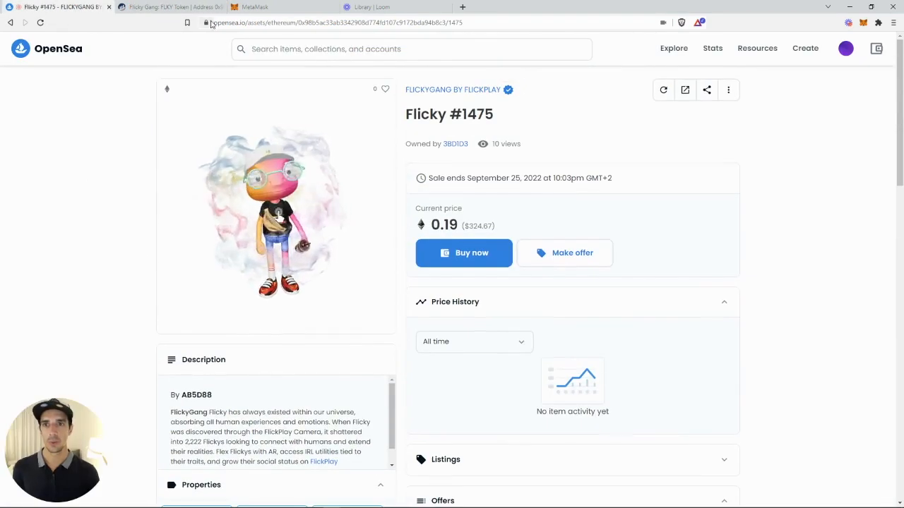
pyautogui.moveTo(495, 154)
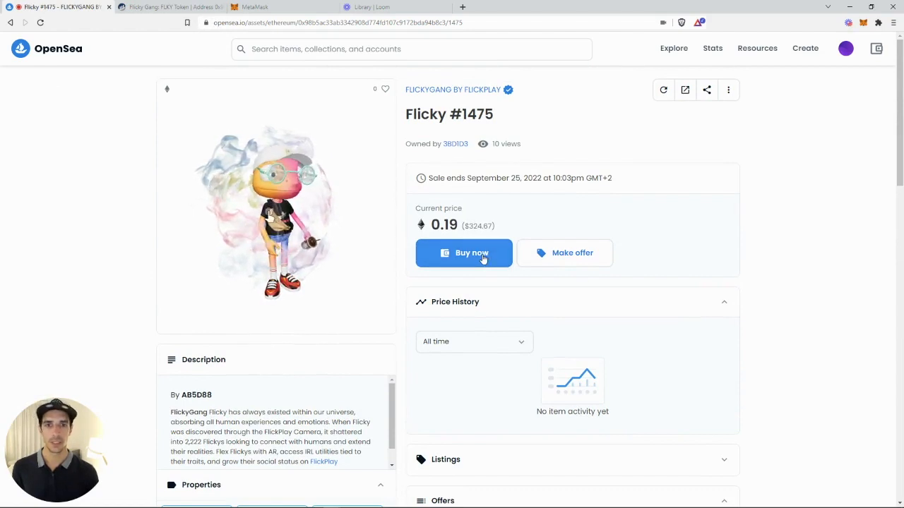
# - Buy now Flicky #1475 at 0.19 ETH and complete the purchase checkout to MetaMask
pyautogui.click(463, 253)
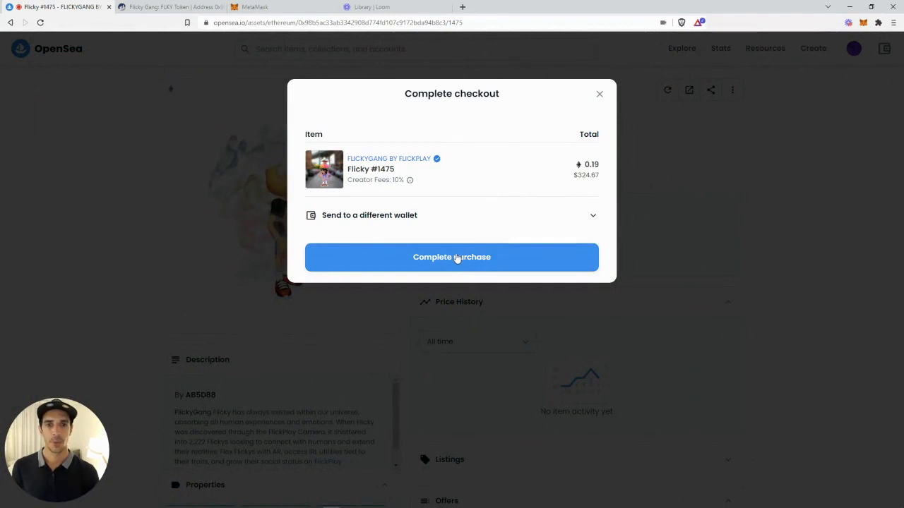
pyautogui.click(452, 257)
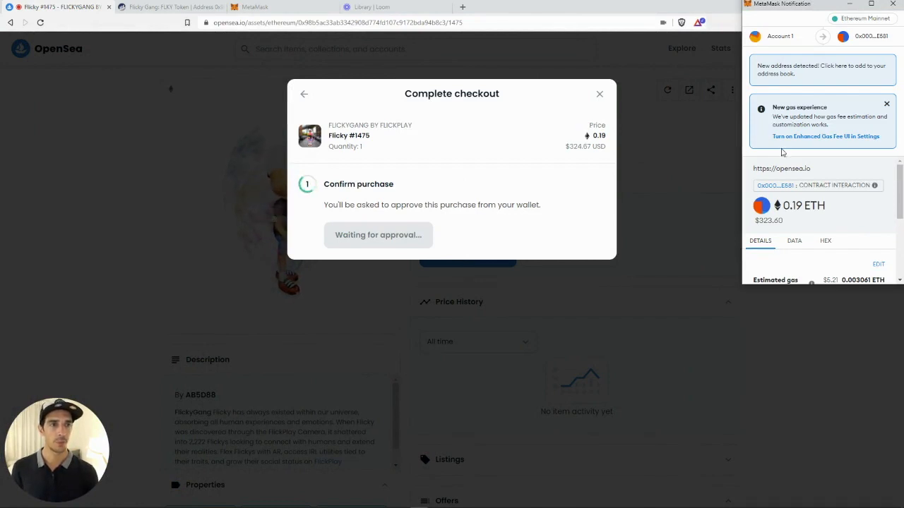
# - Dismiss the gas notice and confirm the roughly 0.195 ETH Flicky #1475 purchase transaction
pyautogui.scroll(-3)
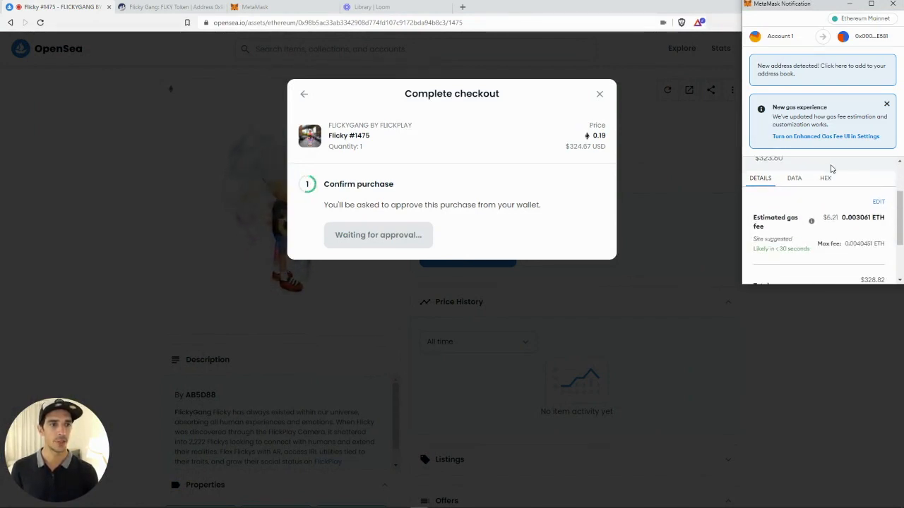
pyautogui.scroll(-3)
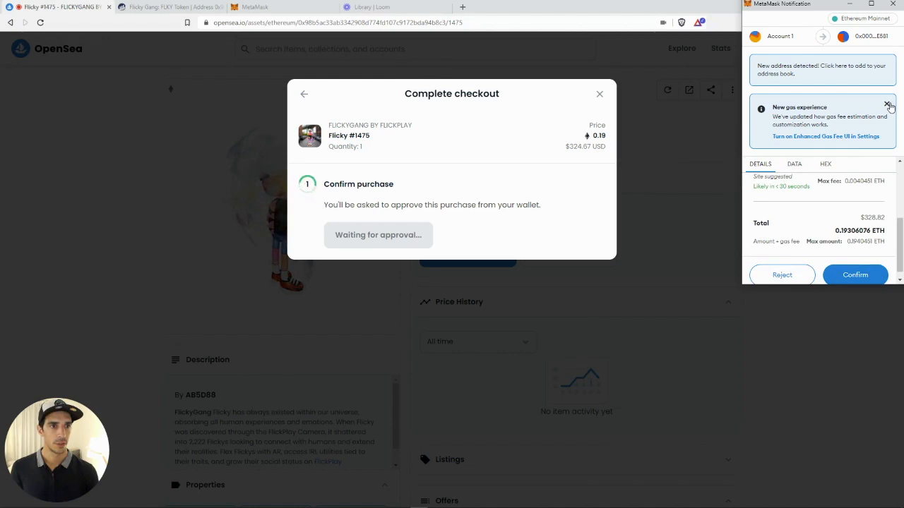
pyautogui.click(887, 105)
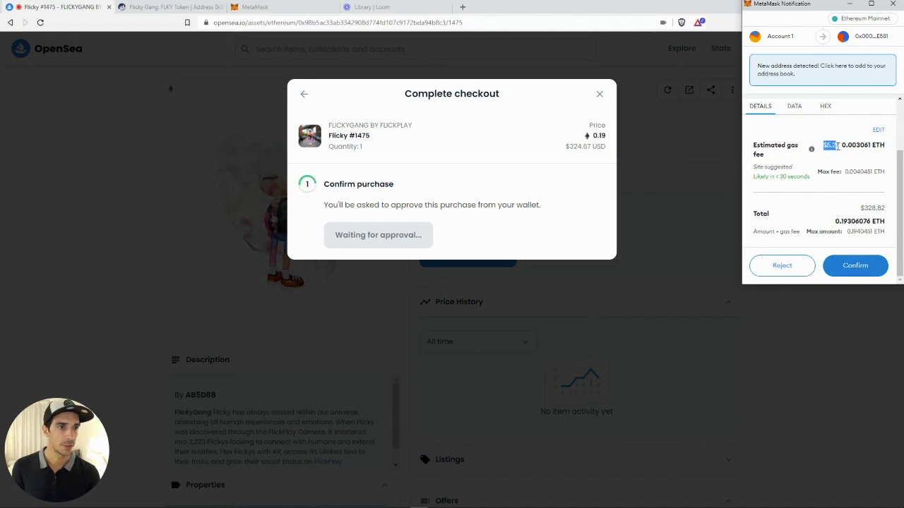
pyautogui.moveTo(844, 172)
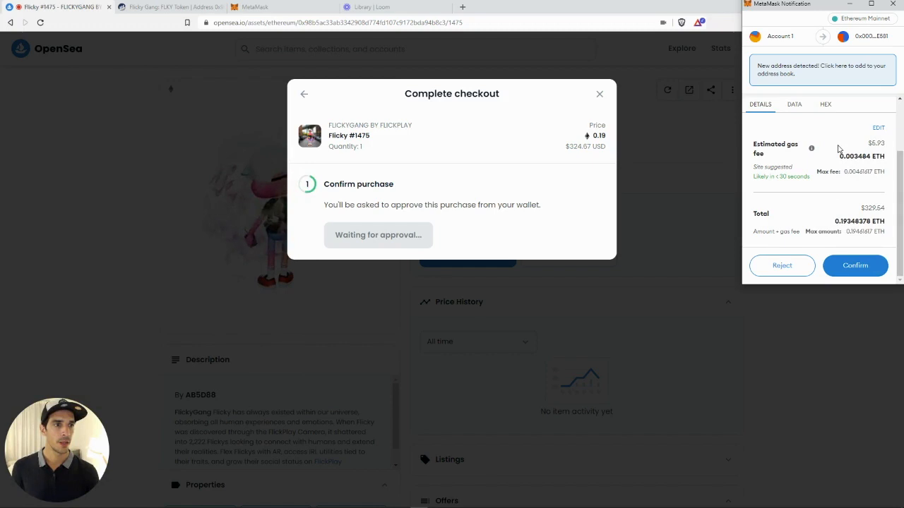
pyautogui.moveTo(765, 178)
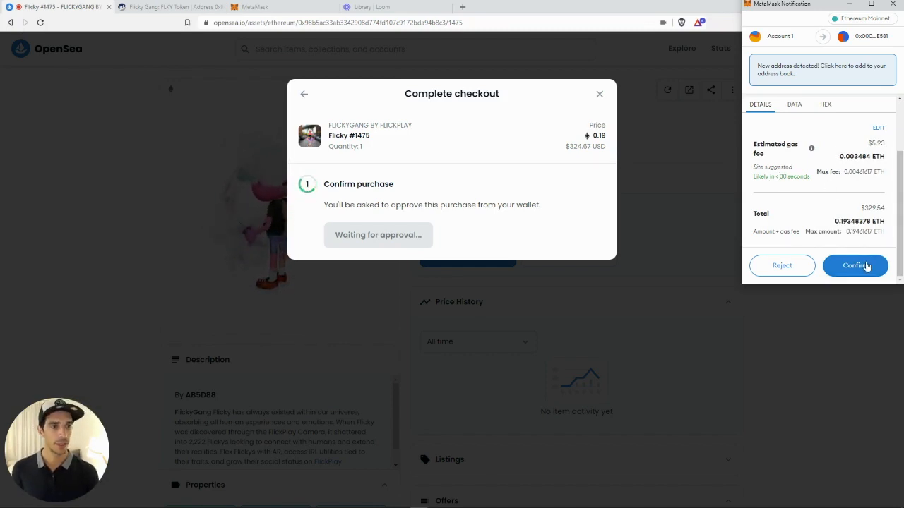
pyautogui.click(856, 265)
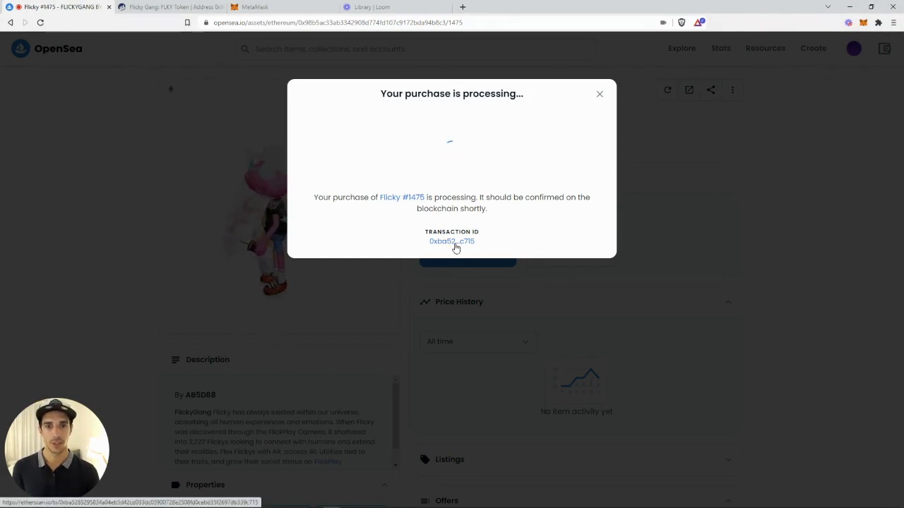
# - View the purchase transaction succeed on Etherscan, then return to the Flicky #1475 page
pyautogui.click(452, 241)
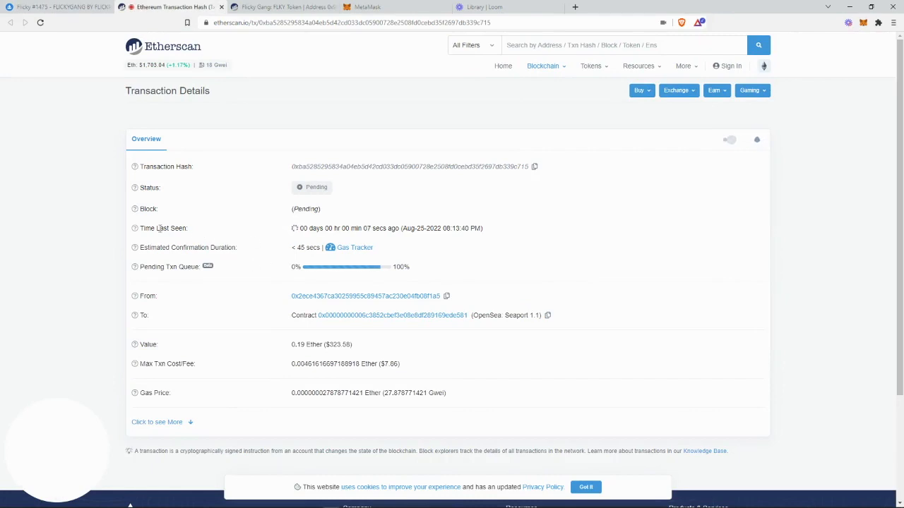
pyautogui.moveTo(280, 301)
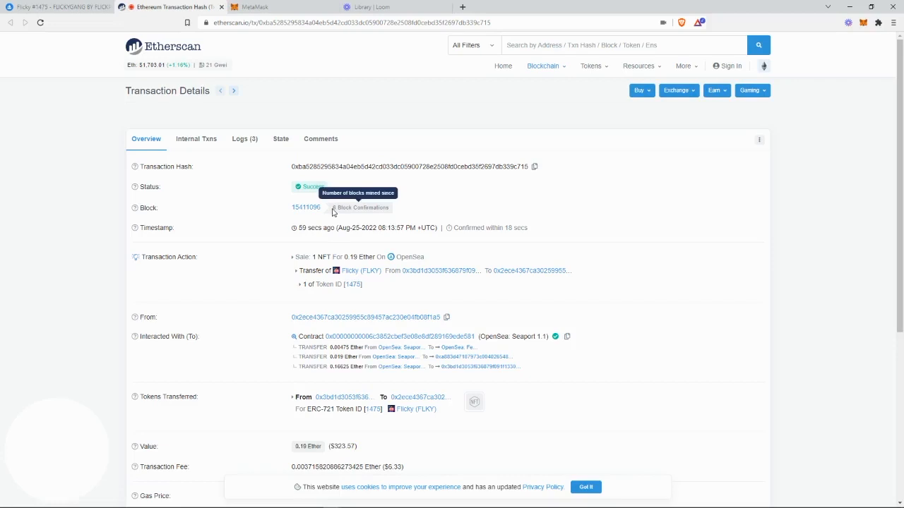
pyautogui.click(54, 6)
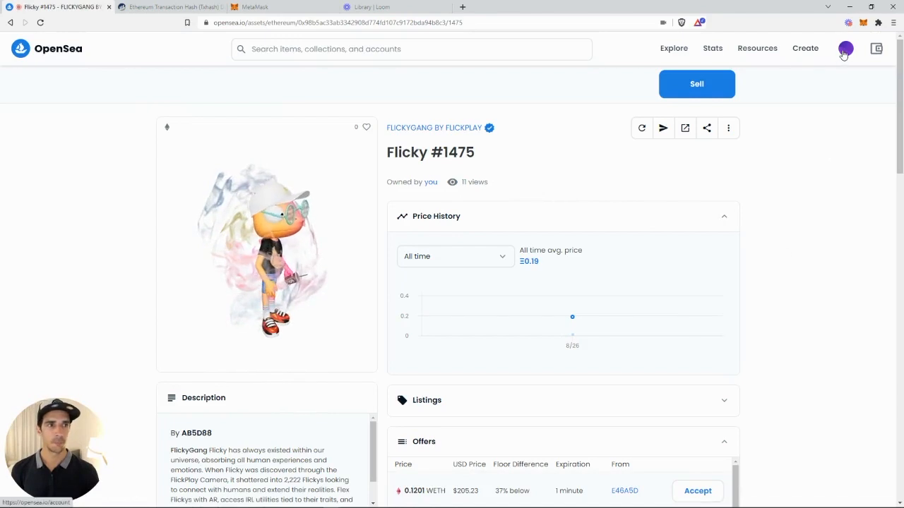
# - Show the profile's Collected tab listing Flicky #1475
pyautogui.click(844, 48)
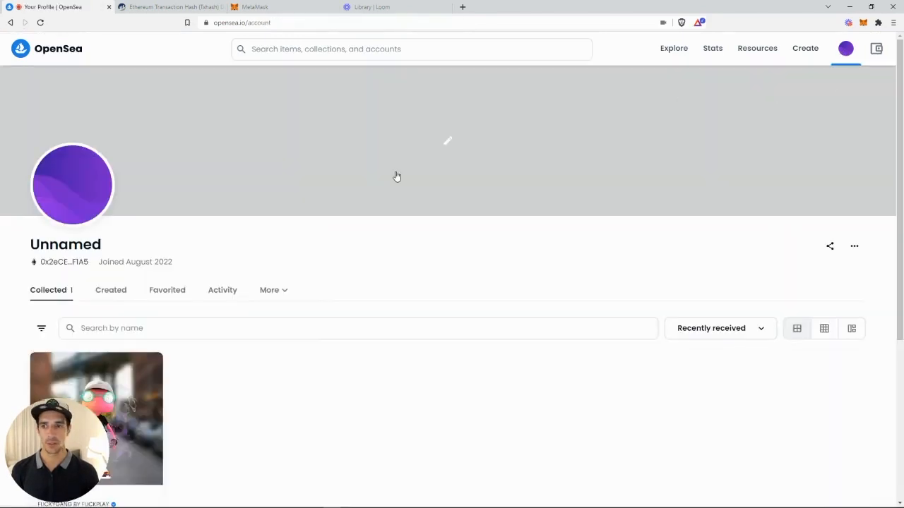
pyautogui.scroll(-3)
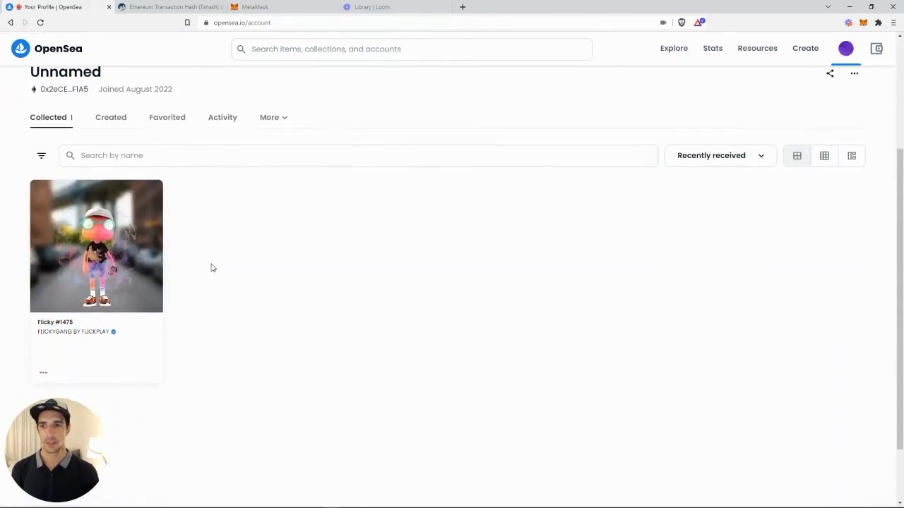
pyautogui.moveTo(108, 278)
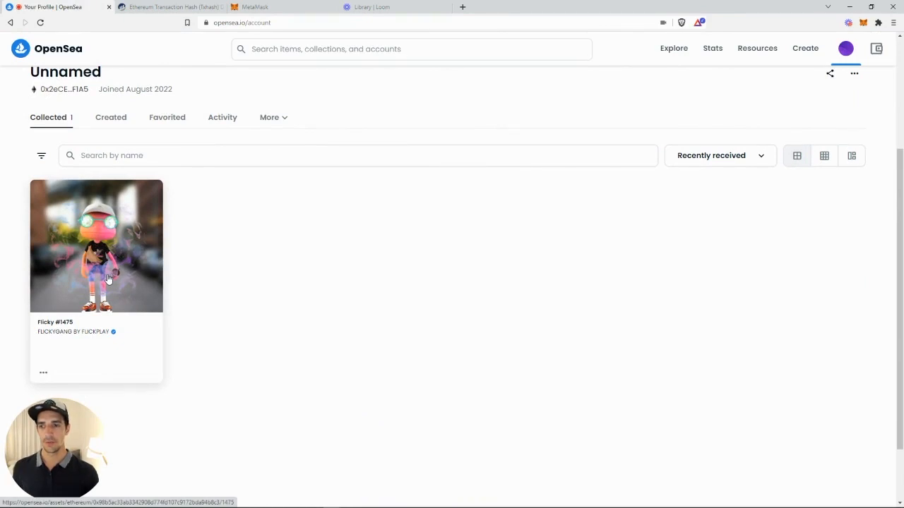